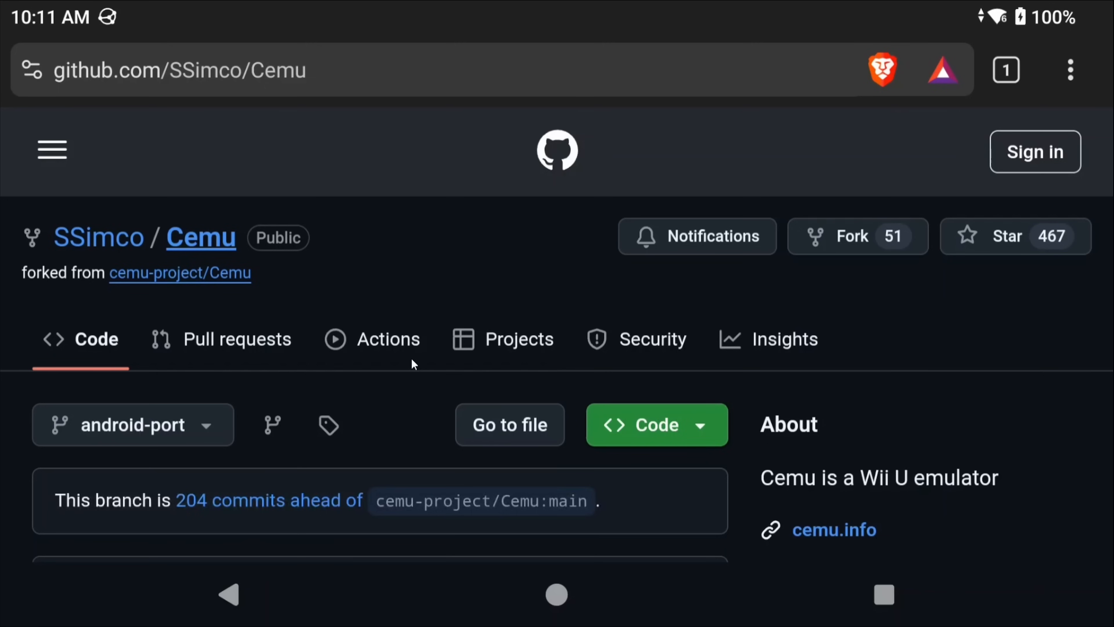
Step: Reach the SSimco/Cemu releases page and scroll to the Cemu 0.1 assets list
scroll("down", 3)
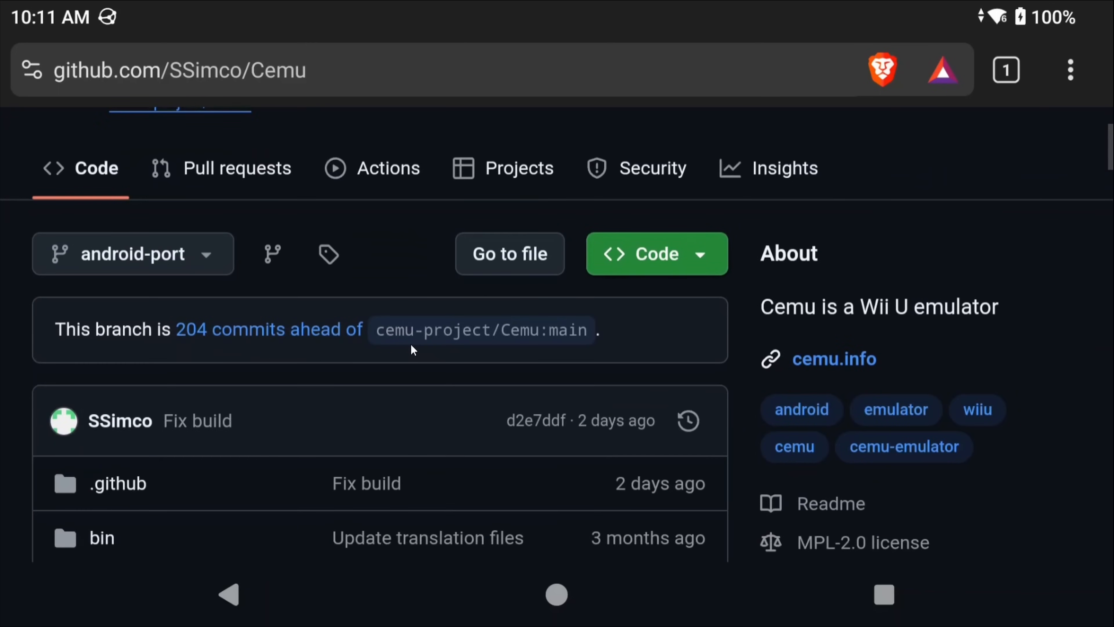
scroll("down", 3)
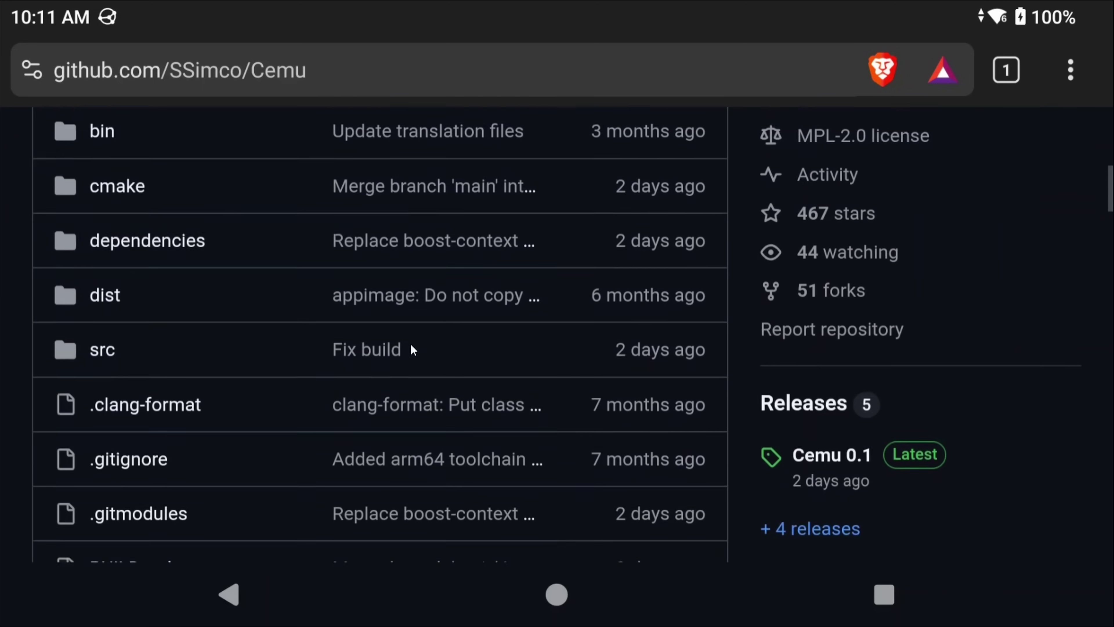
scroll("down", 3)
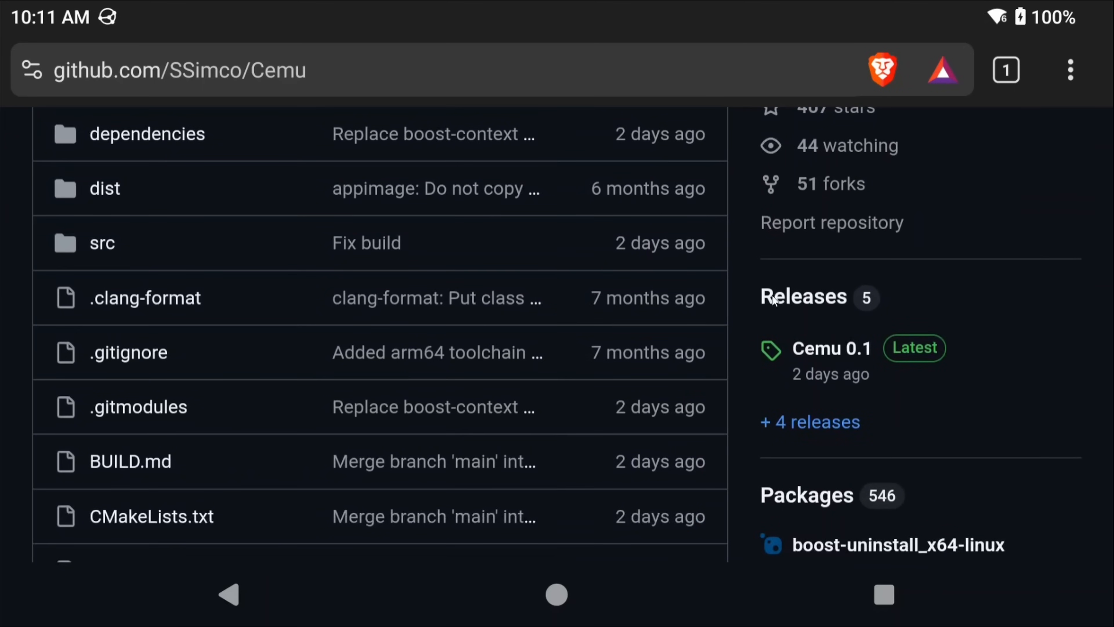
mouse_move(760, 341)
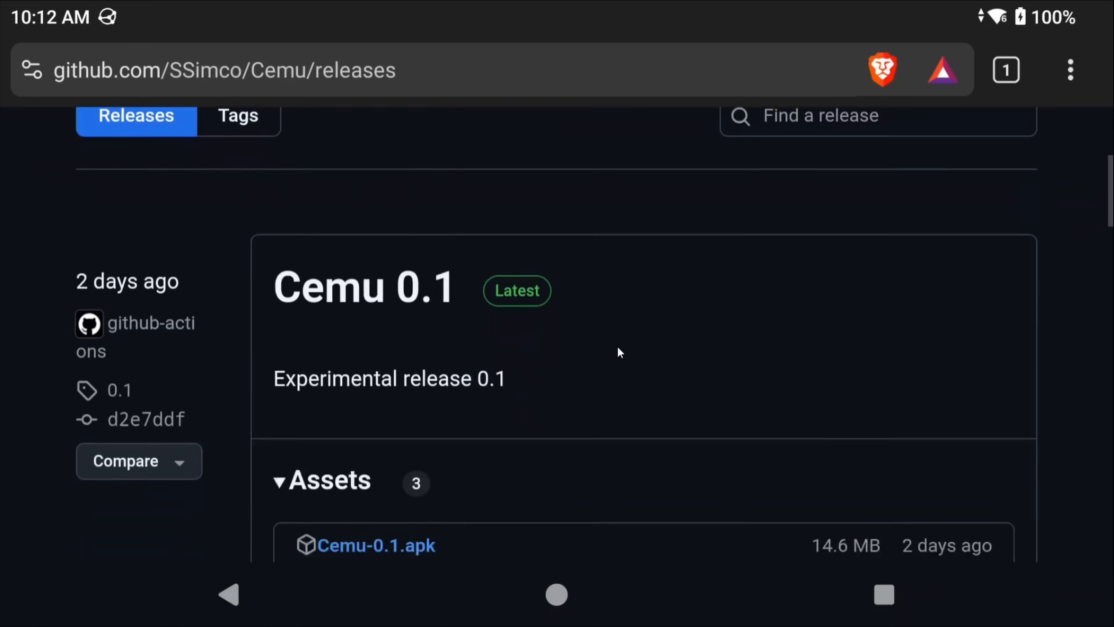
scroll("down", 3)
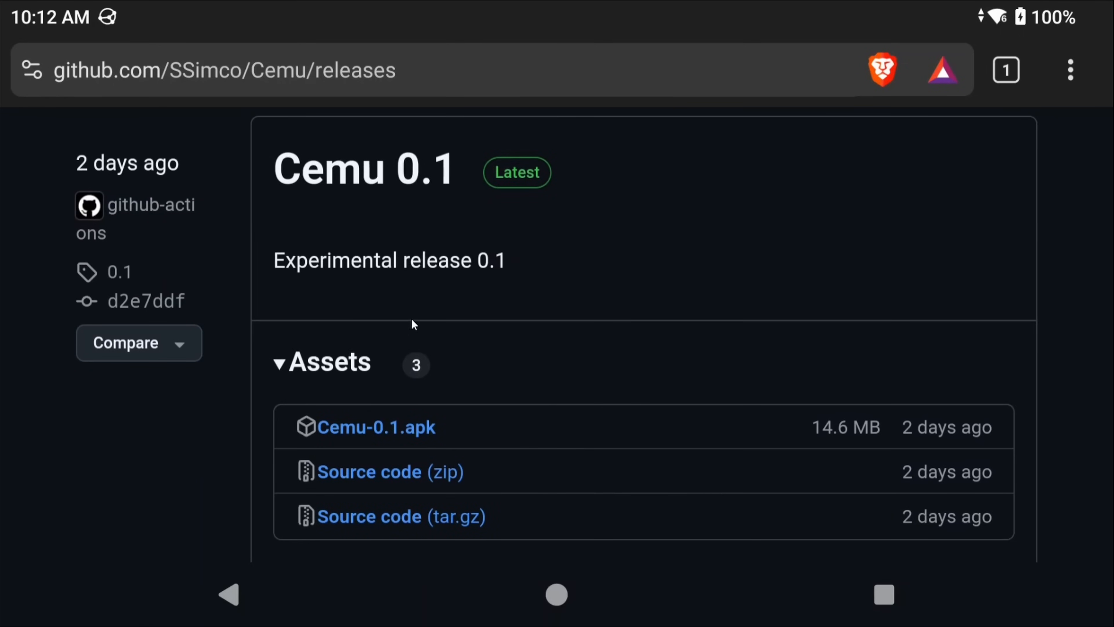
mouse_move(388, 435)
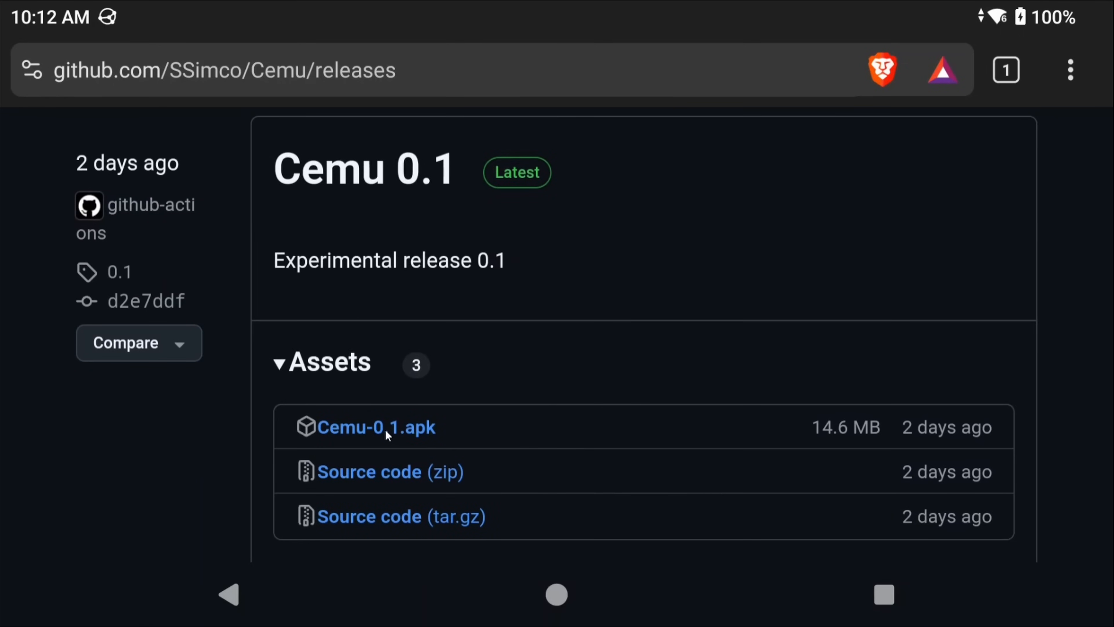
Step: Download Cemu-0.1.apk from the assets, confirming the repeat download
left_click(375, 427)
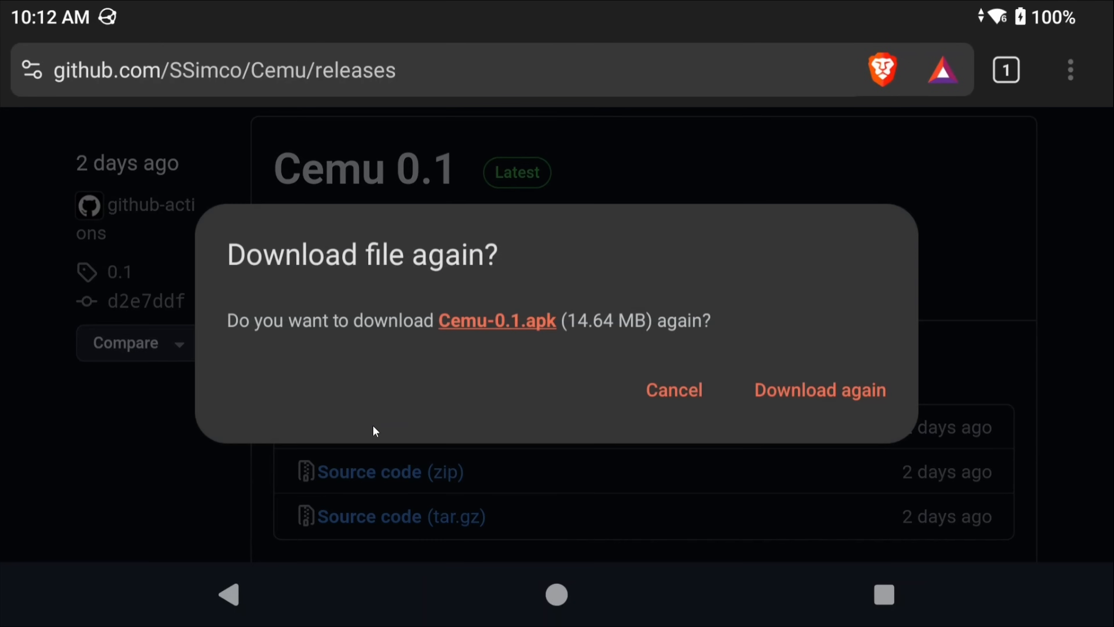
left_click(820, 389)
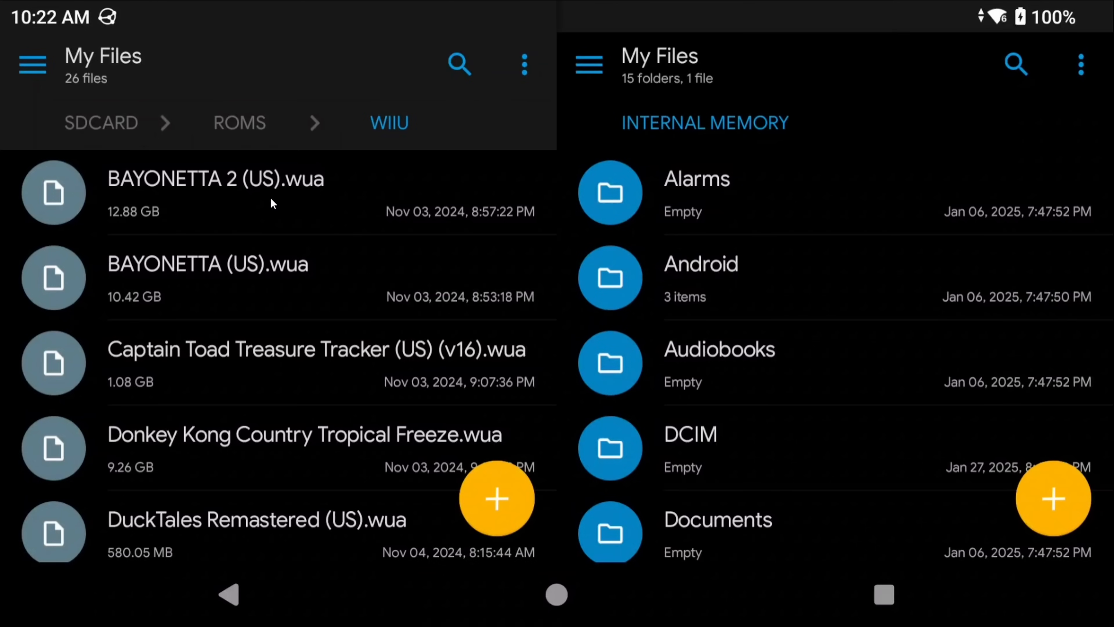
scroll("down", 3)
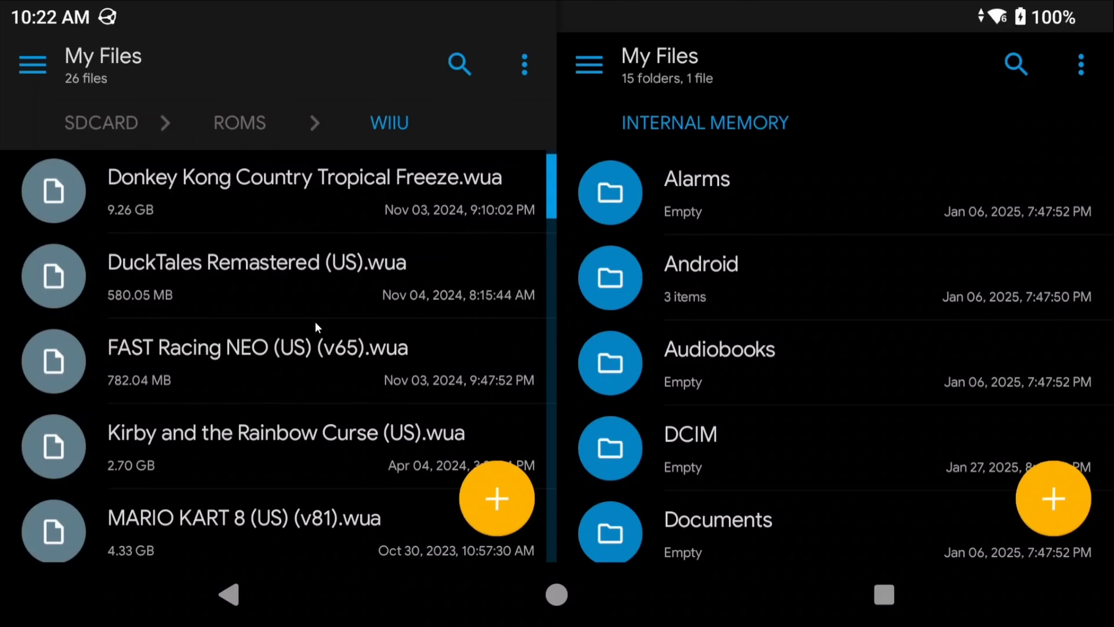
scroll("down", 3)
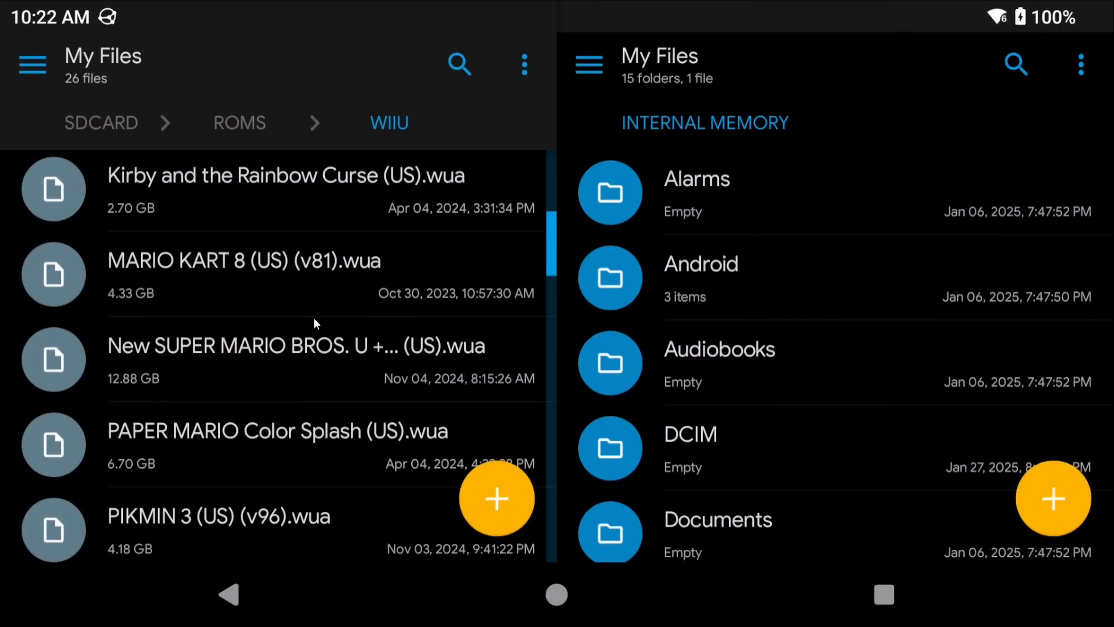
scroll("down", 3)
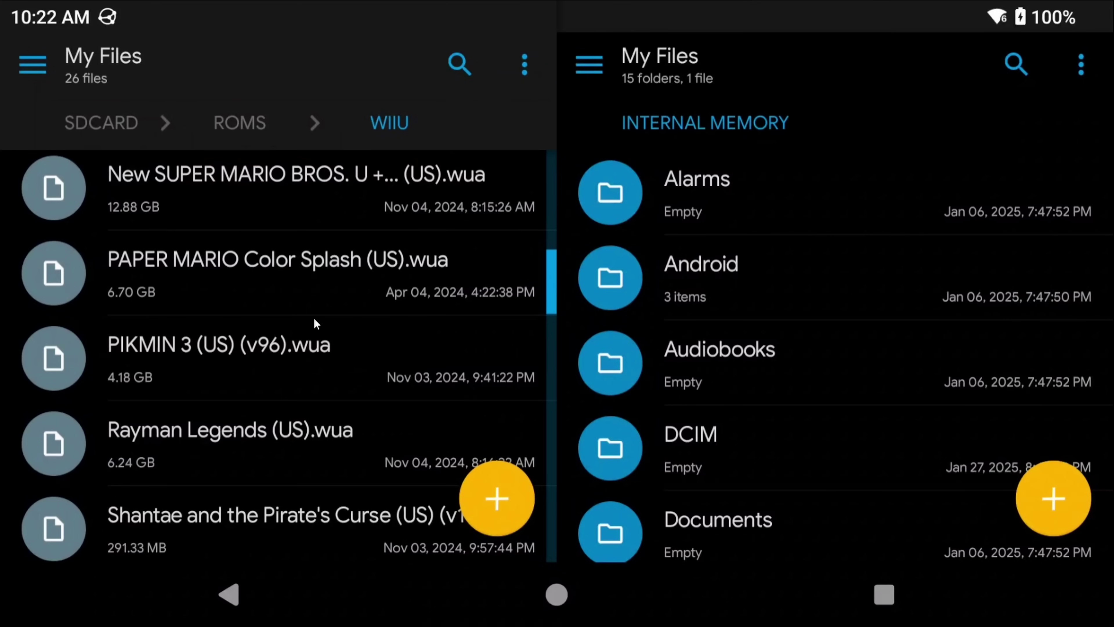
scroll("down", 3)
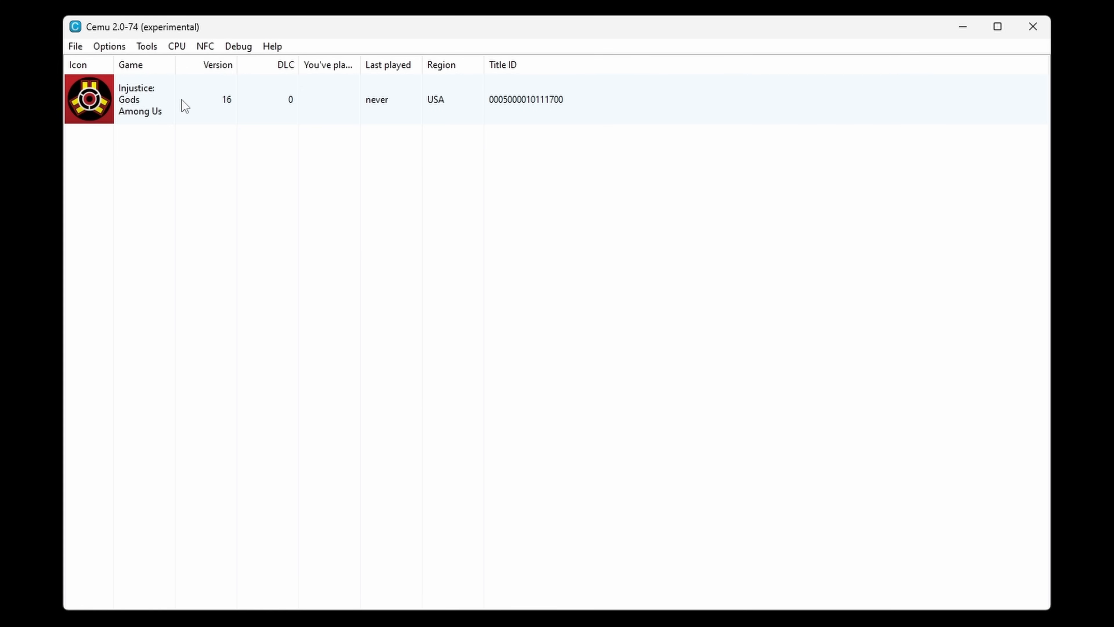
Step: Bring up Cemu's Title Manager and filter the titles by 'injustice'
left_click(146, 46)
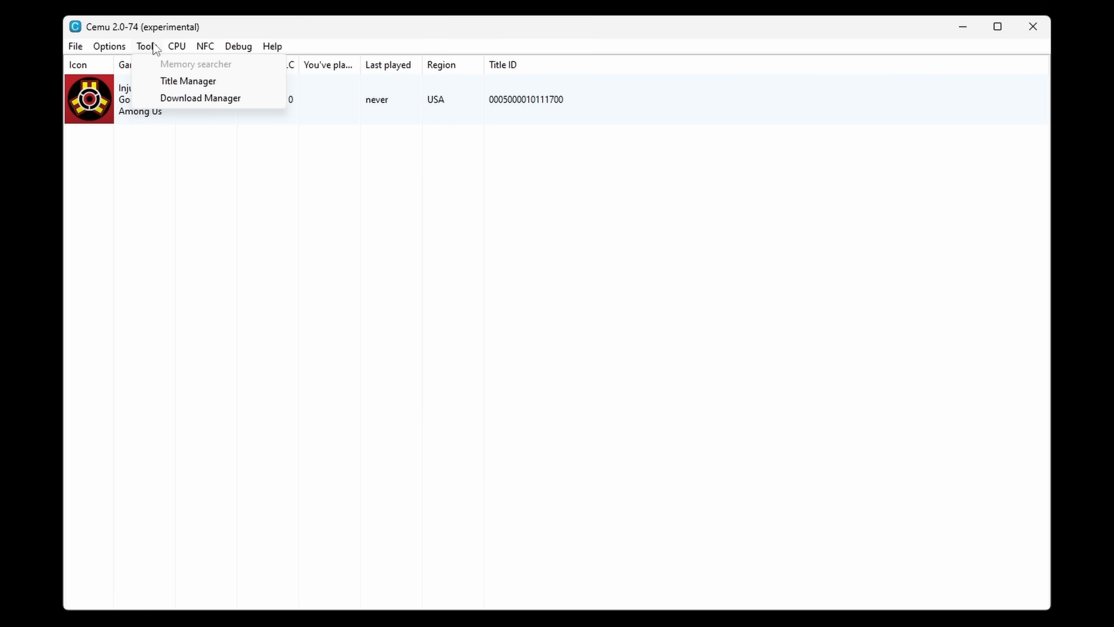
left_click(187, 80)
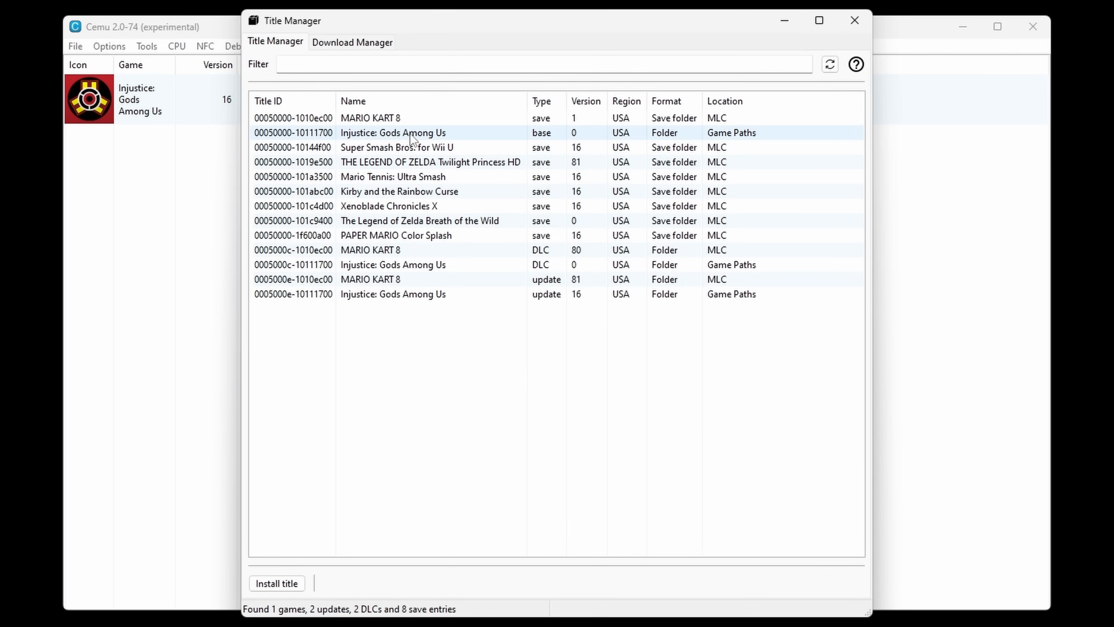
type("injustice")
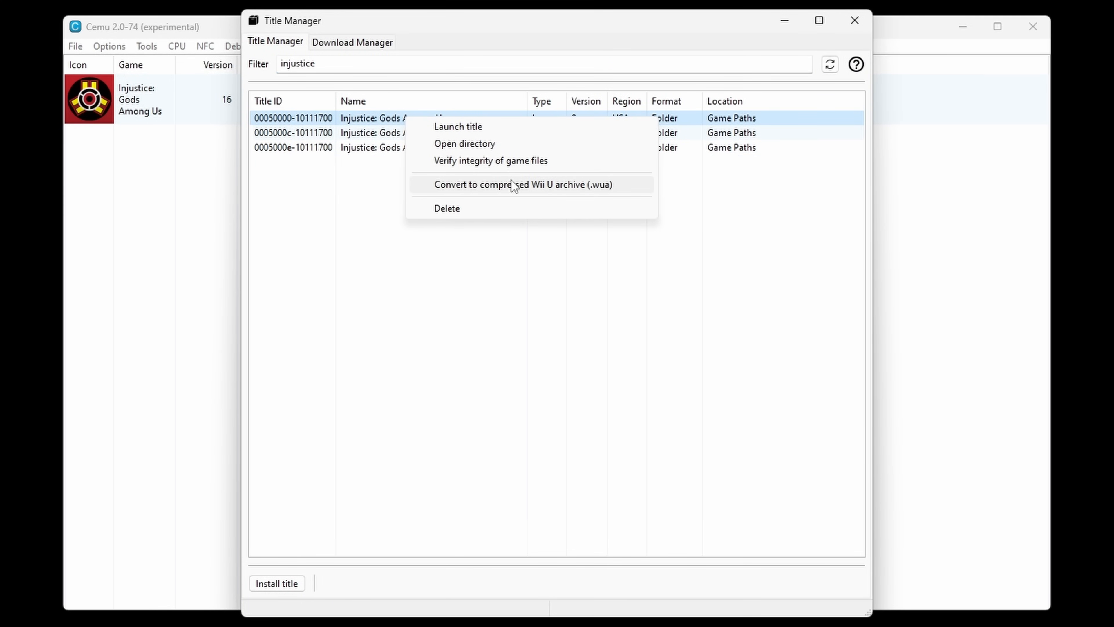
Step: Convert Injustice's base game, update and DLC into a .wua archive saved in the wiiu folder
left_click(521, 184)
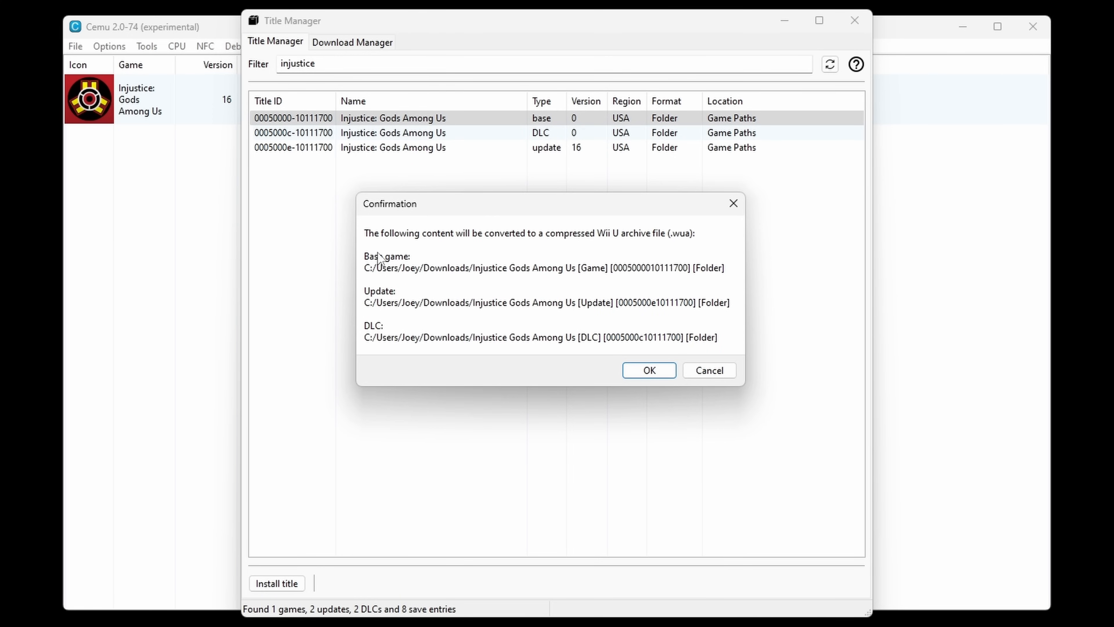
mouse_move(485, 336)
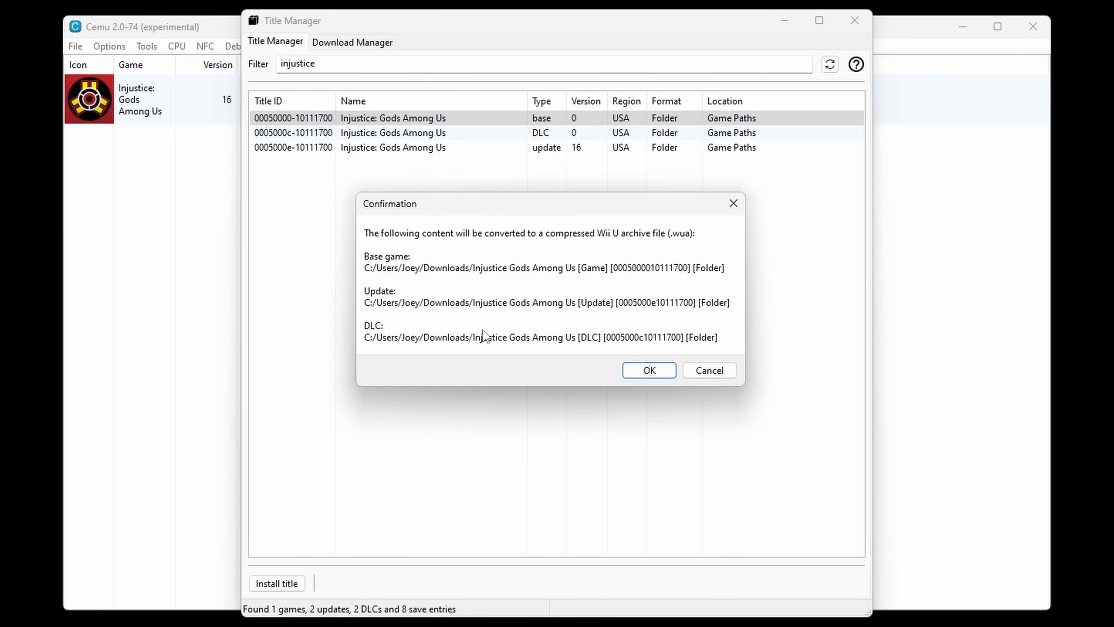
left_click(648, 370)
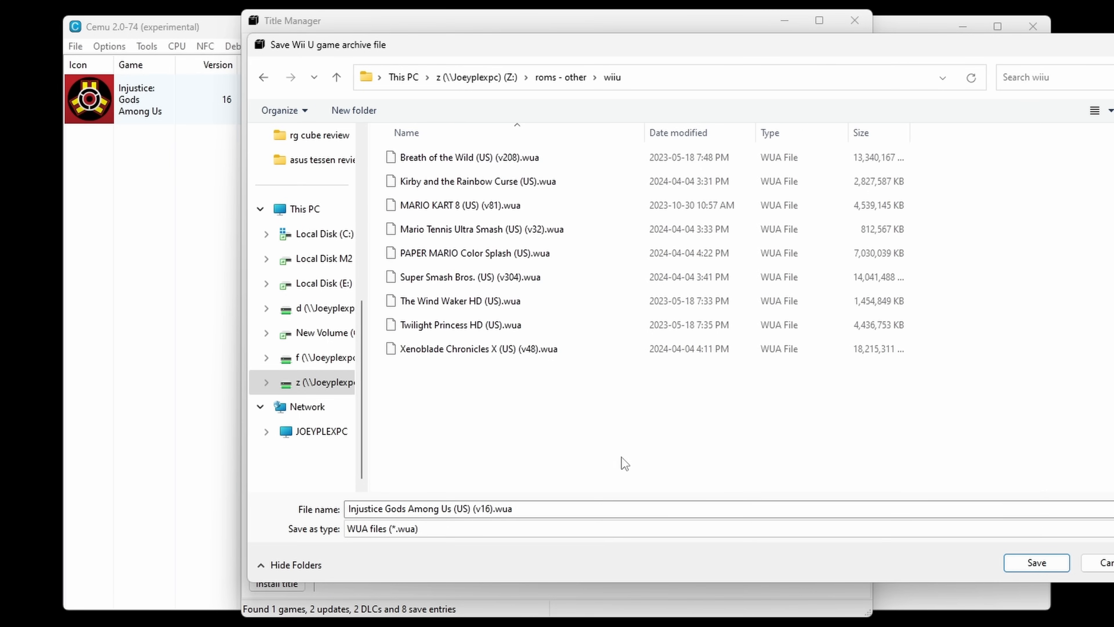
left_click(1036, 562)
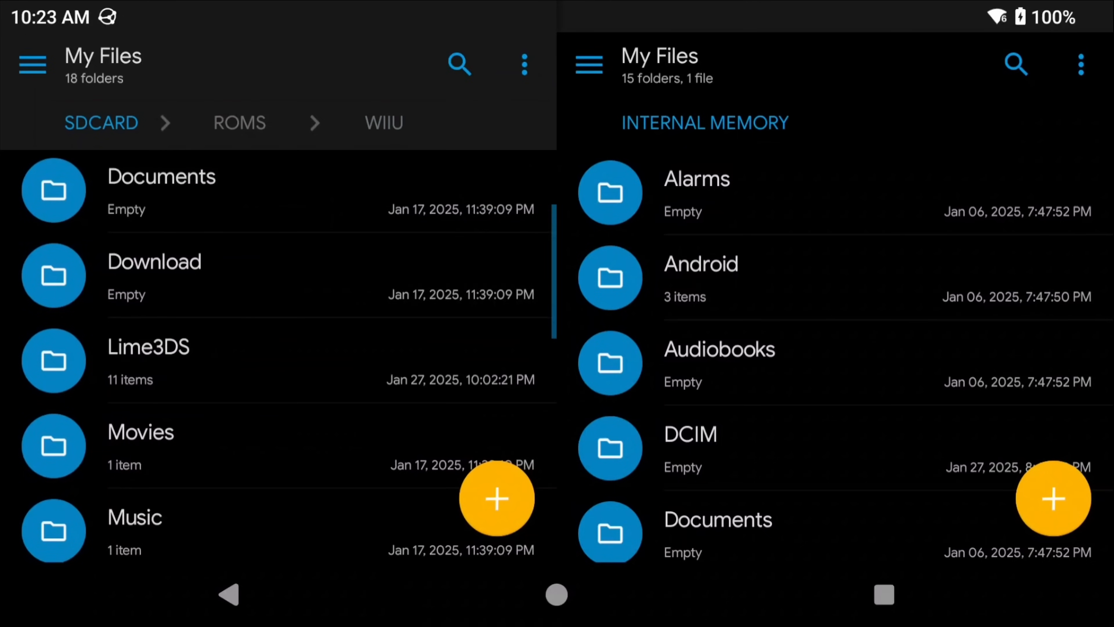
scroll("down", 3)
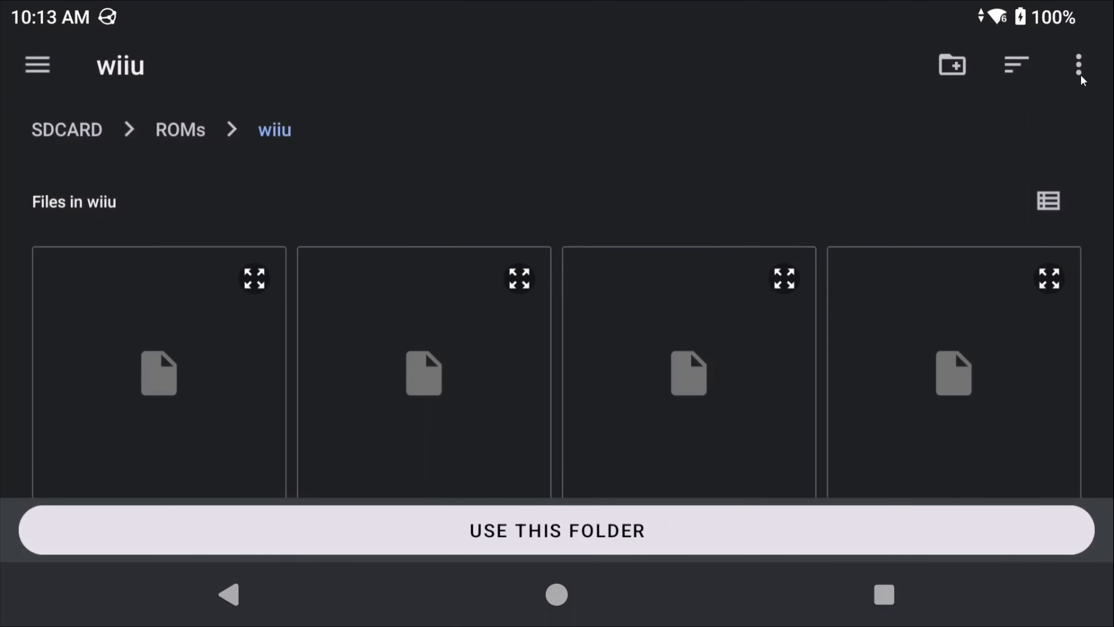
mouse_move(61, 111)
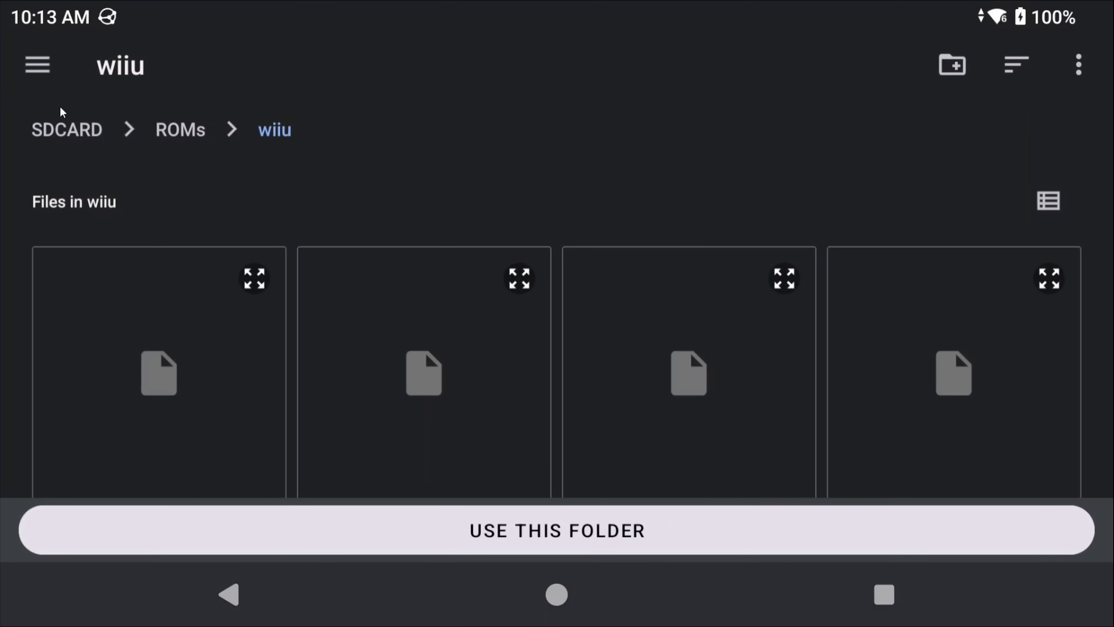
Step: Pick the SD card's ROMs/wiiu folder as the game path and allow Cemu access to it
left_click(66, 129)
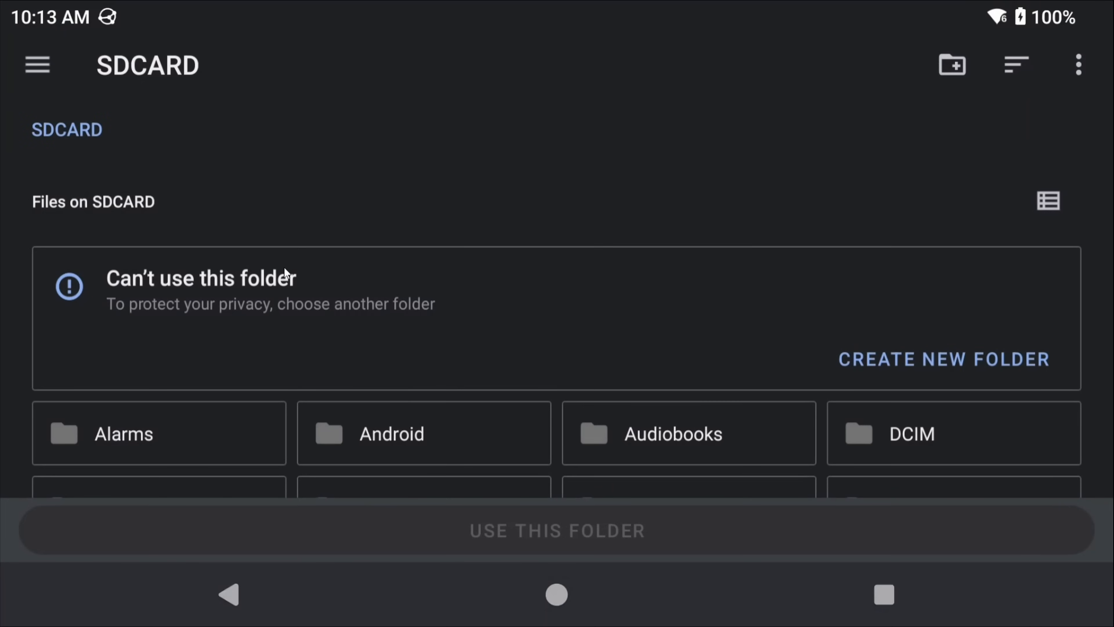
scroll("down", 3)
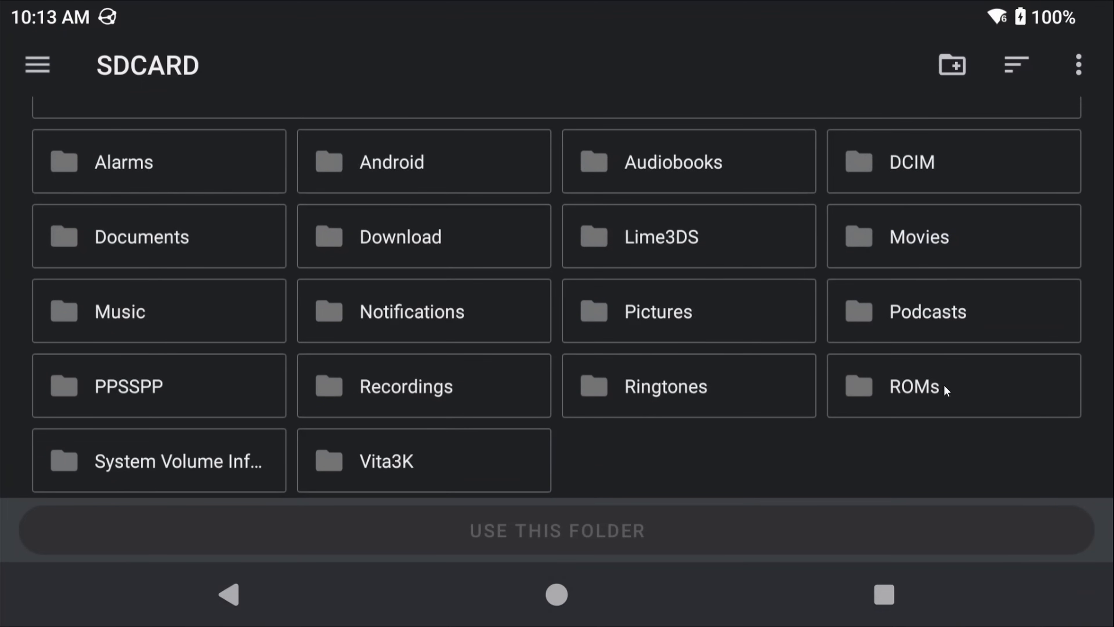
left_click(914, 386)
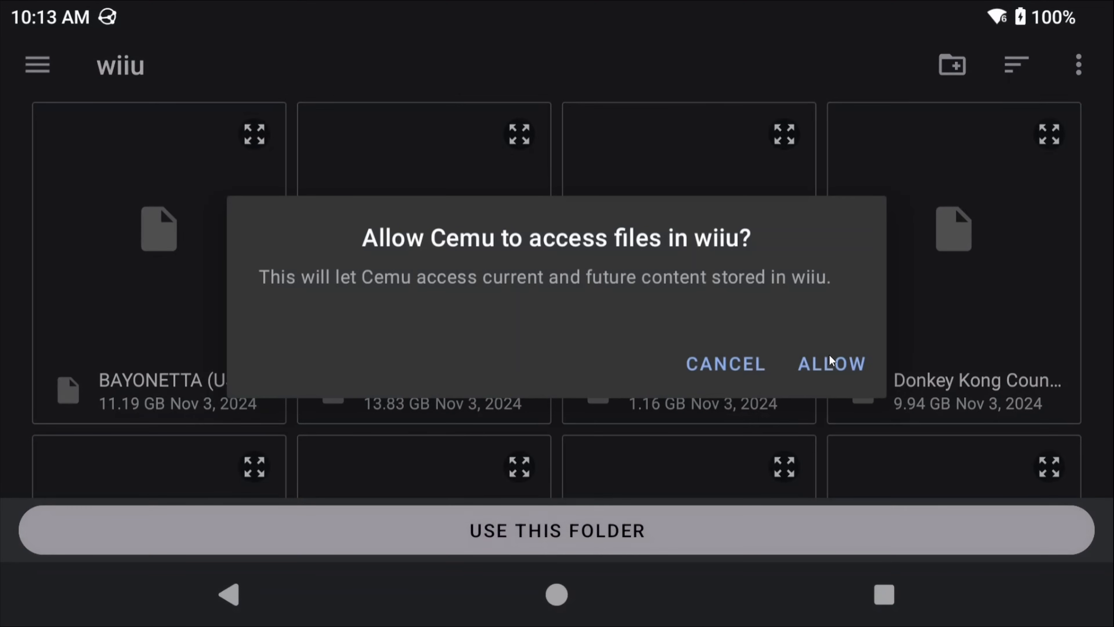
left_click(831, 364)
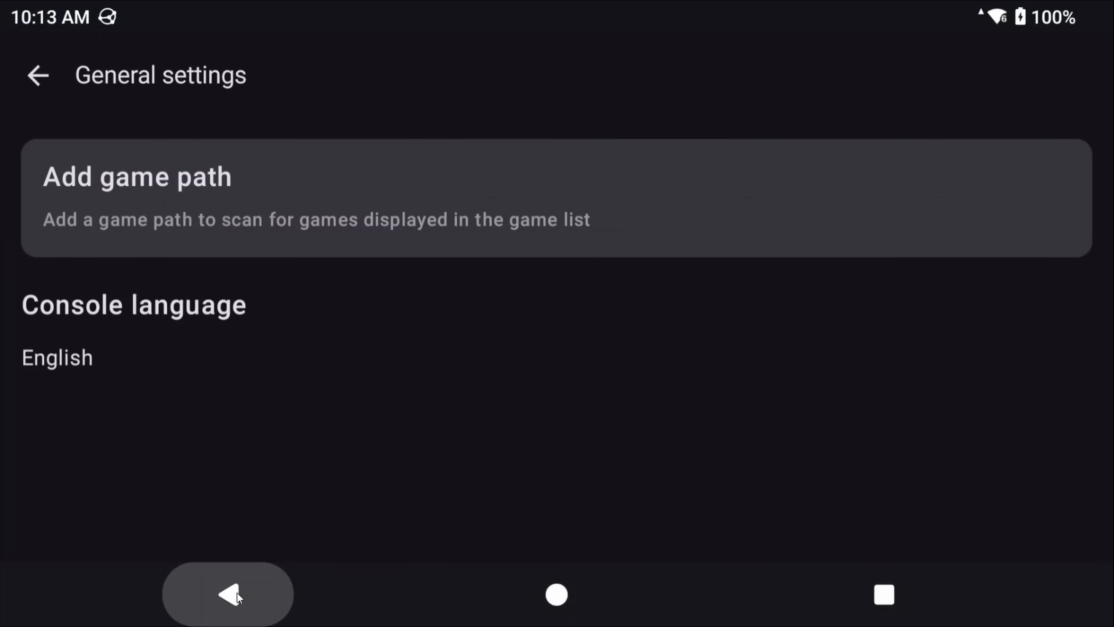
Step: Go back to the game list and refresh it so titles like Bayonetta and Pikmin 3 appear
left_click(227, 593)
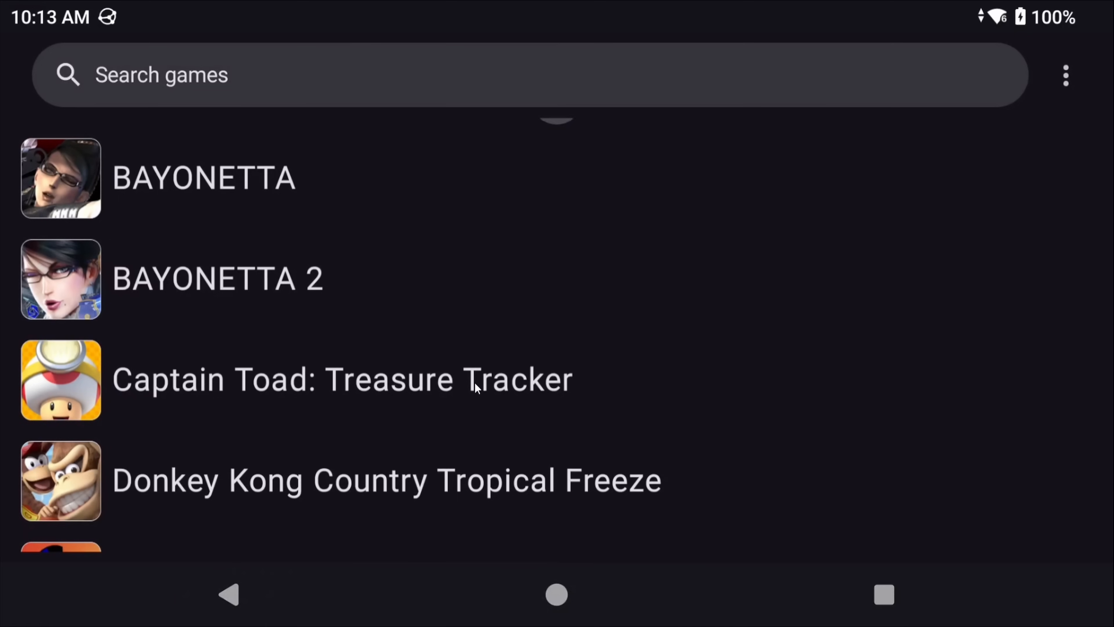
scroll("down", 3)
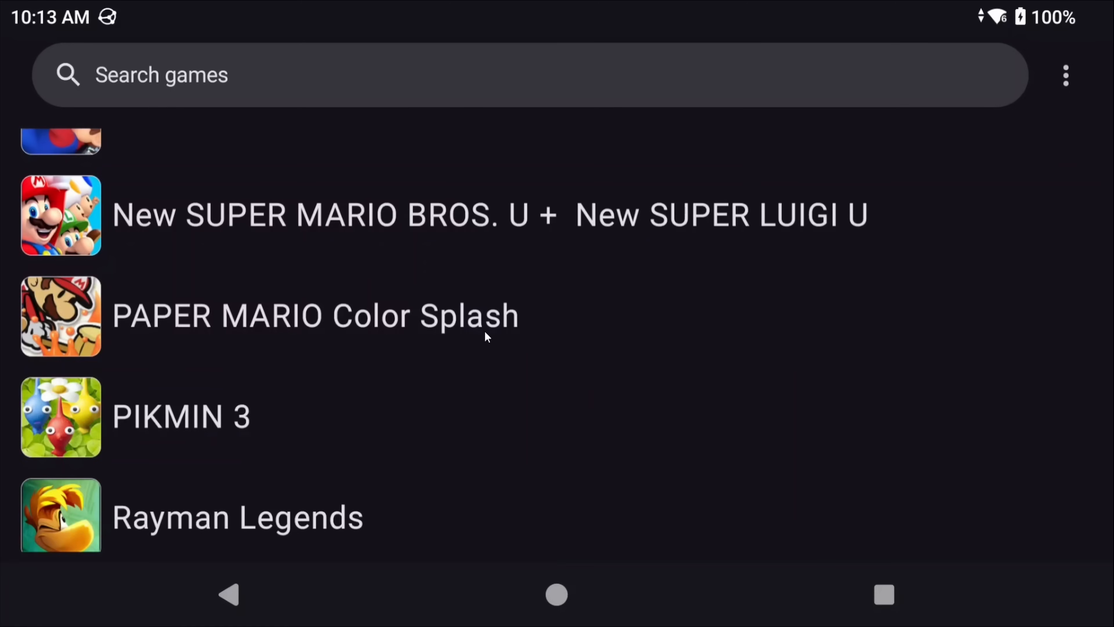
scroll("down", 3)
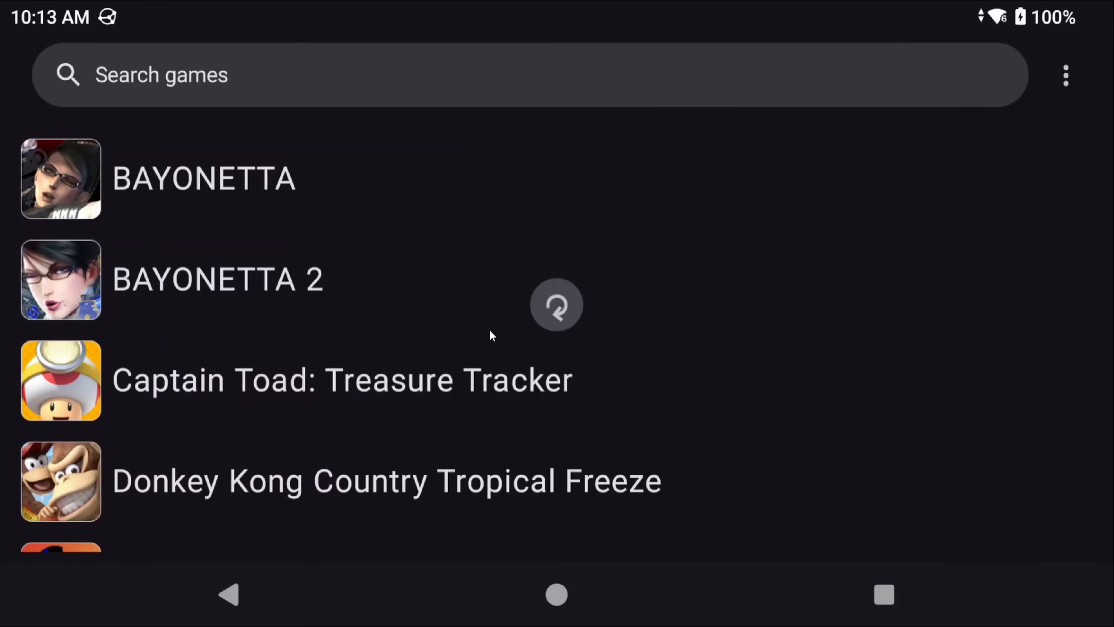
scroll("down", 3)
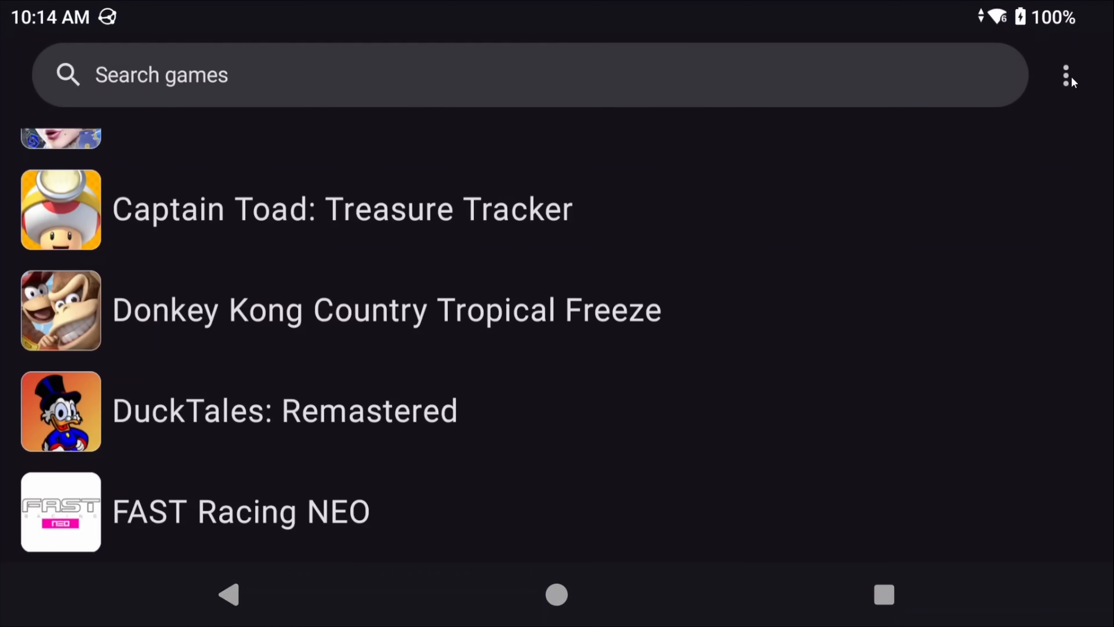
Step: Enter Controller 1 settings via the emulator's options to choose its emulated controller type
left_click(1065, 75)
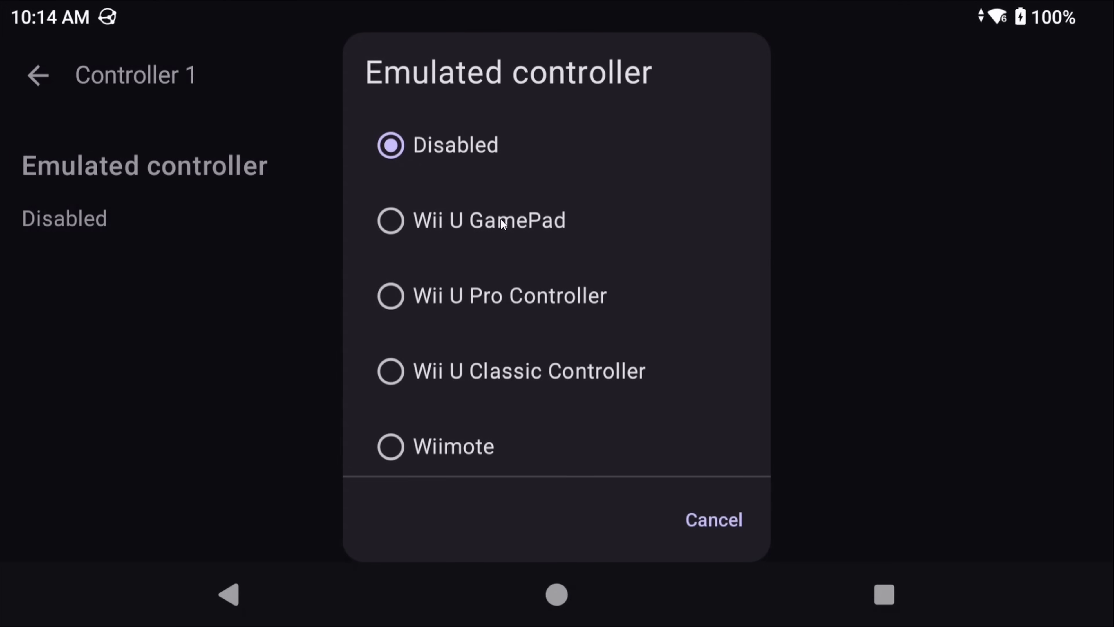
mouse_move(516, 263)
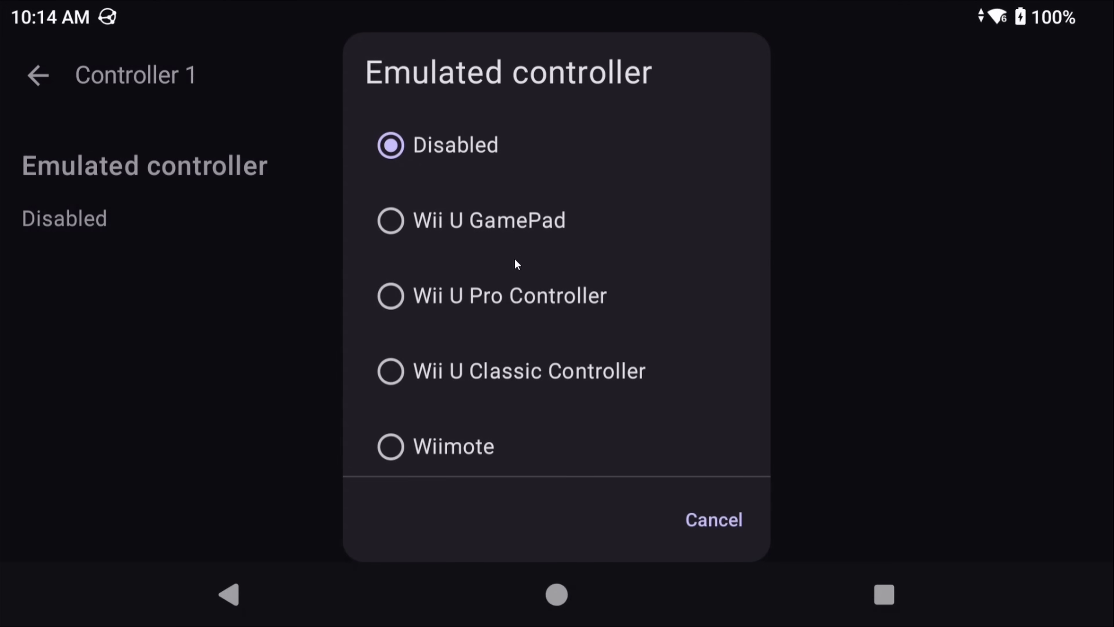
mouse_move(538, 228)
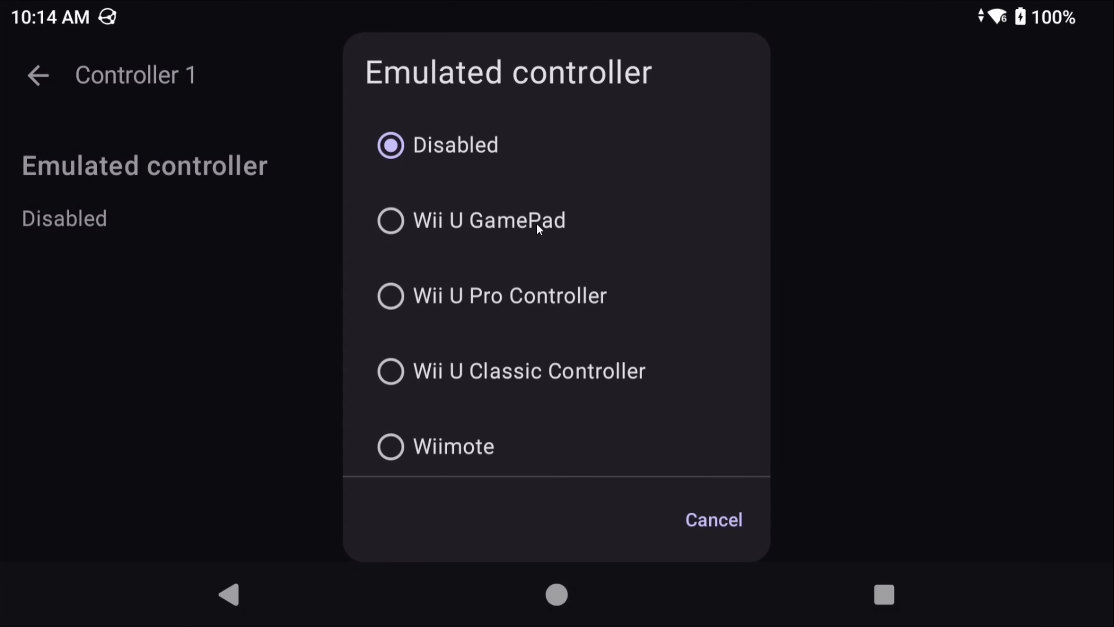
mouse_move(587, 308)
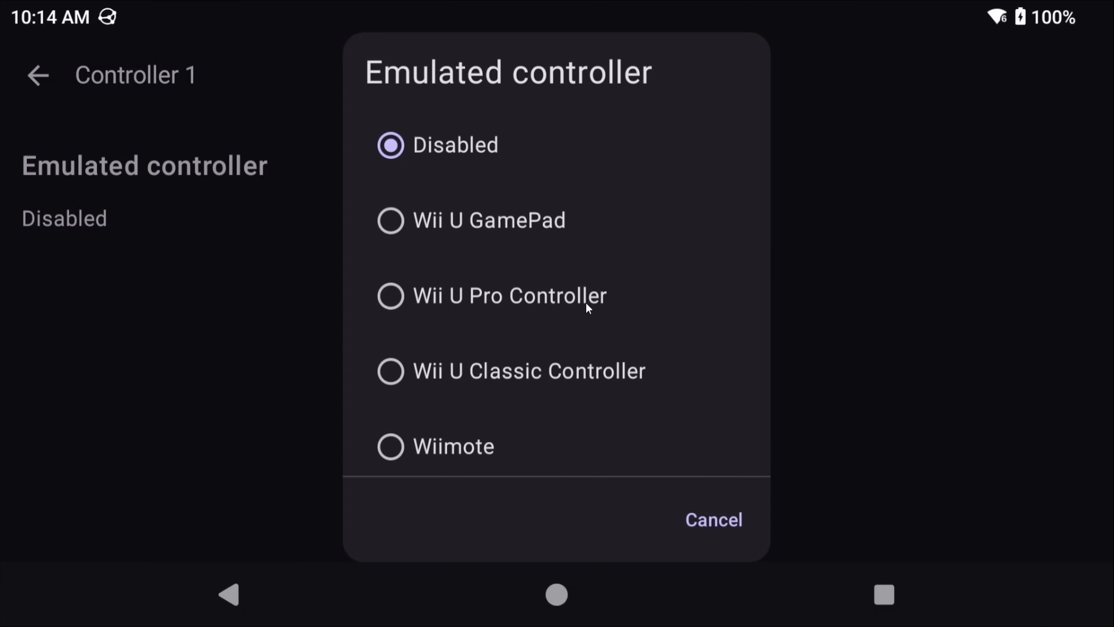
mouse_move(542, 373)
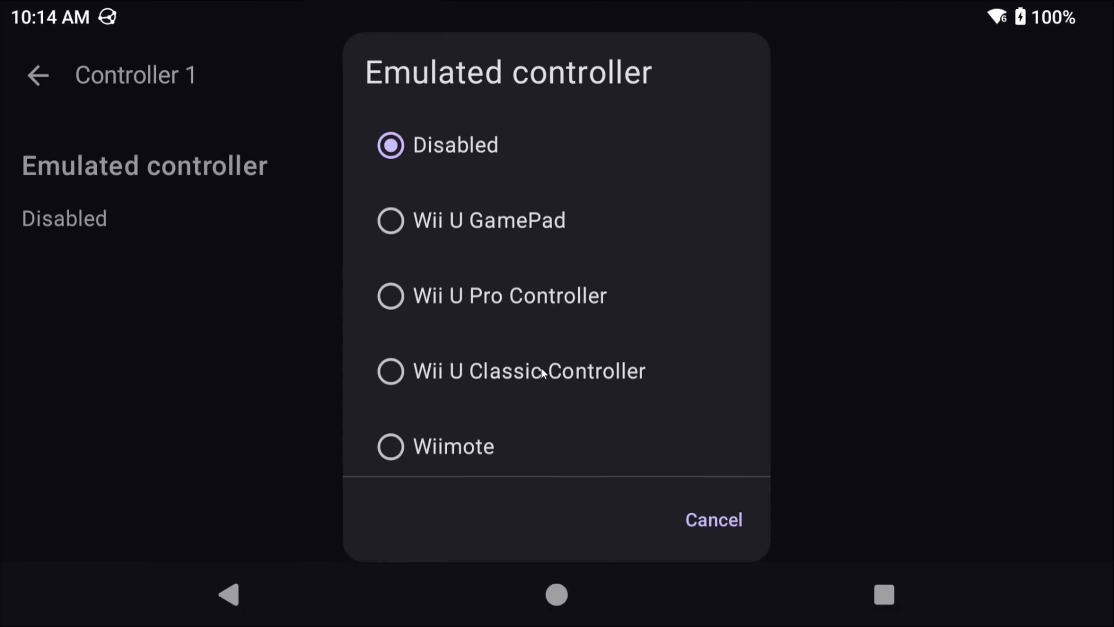
mouse_move(492, 292)
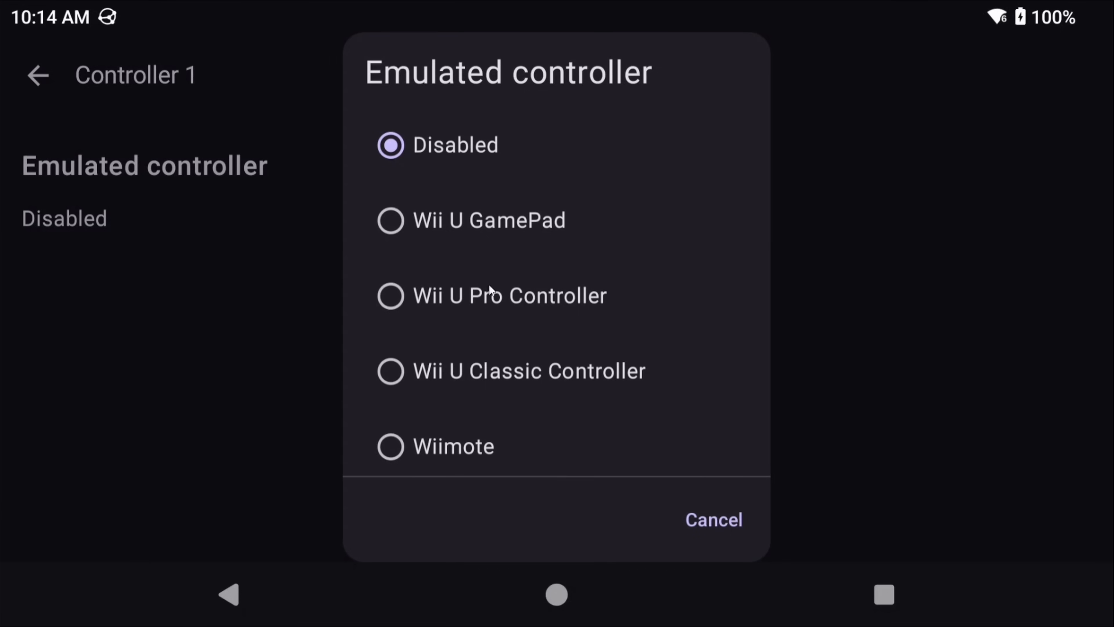
mouse_move(465, 422)
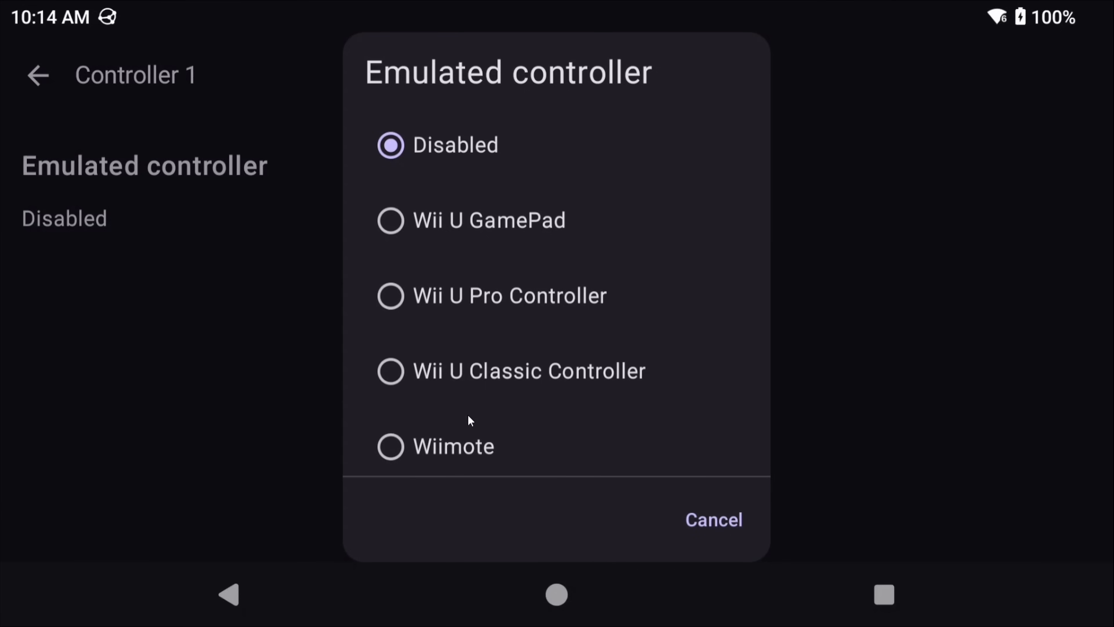
mouse_move(488, 345)
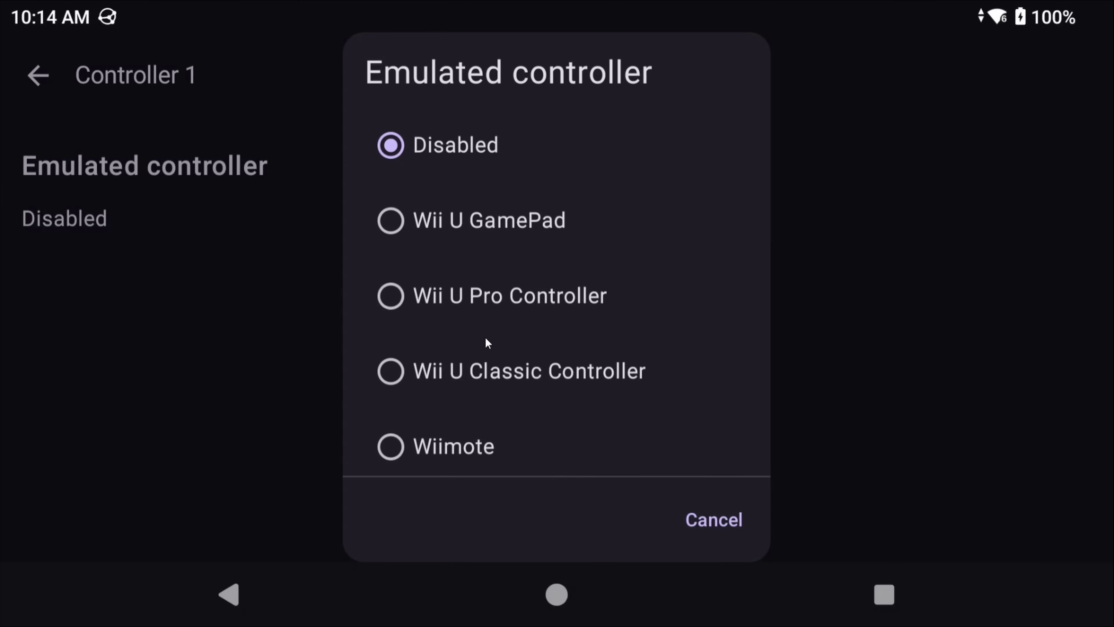
mouse_move(487, 333)
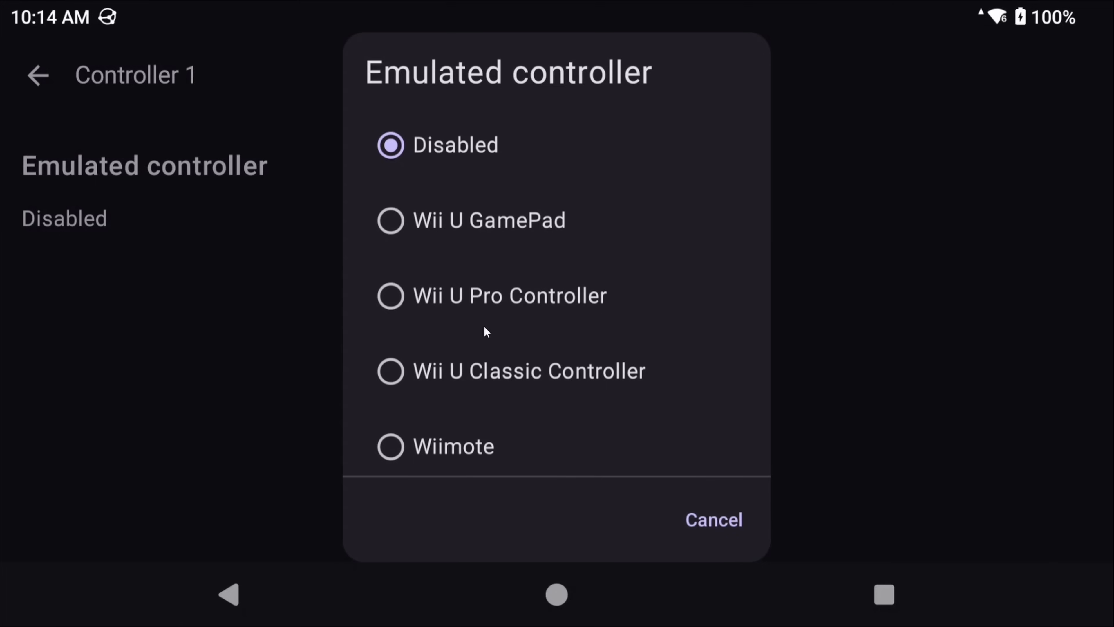
mouse_move(486, 229)
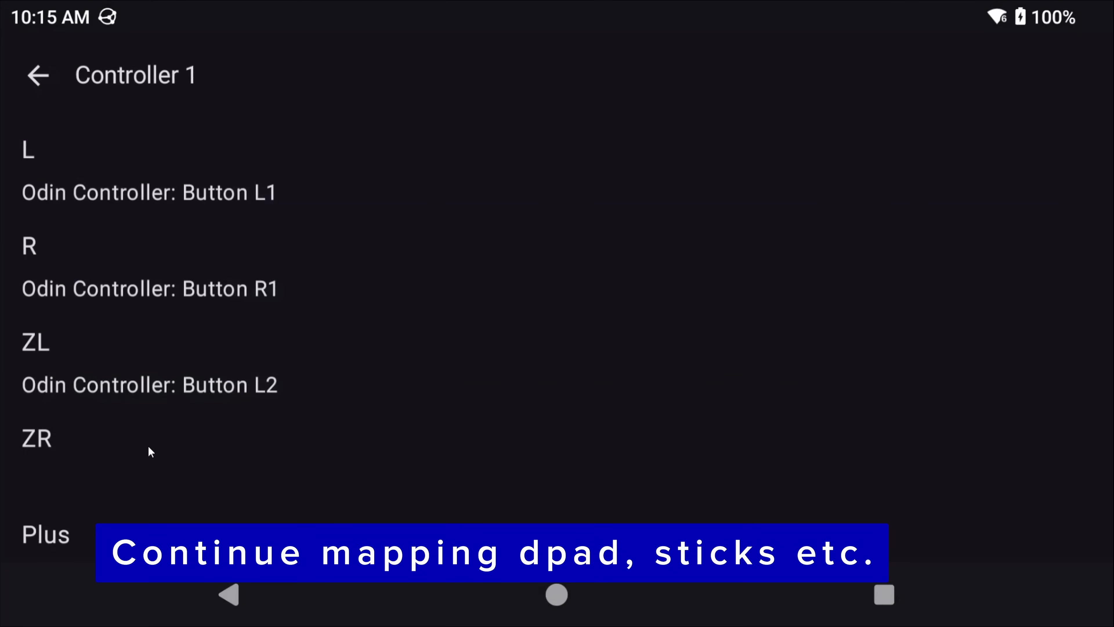
Step: Assign ZR, Plus and Show Screen (Button C), enable Toggle screen, and return to Input Settings
scroll("down", 3)
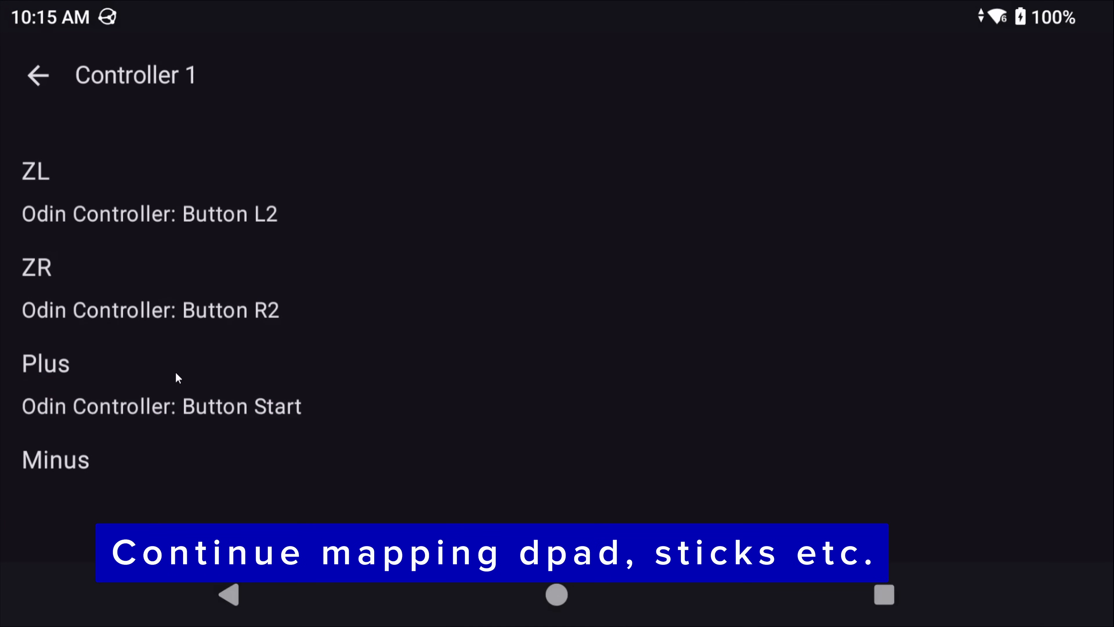
scroll("down", 3)
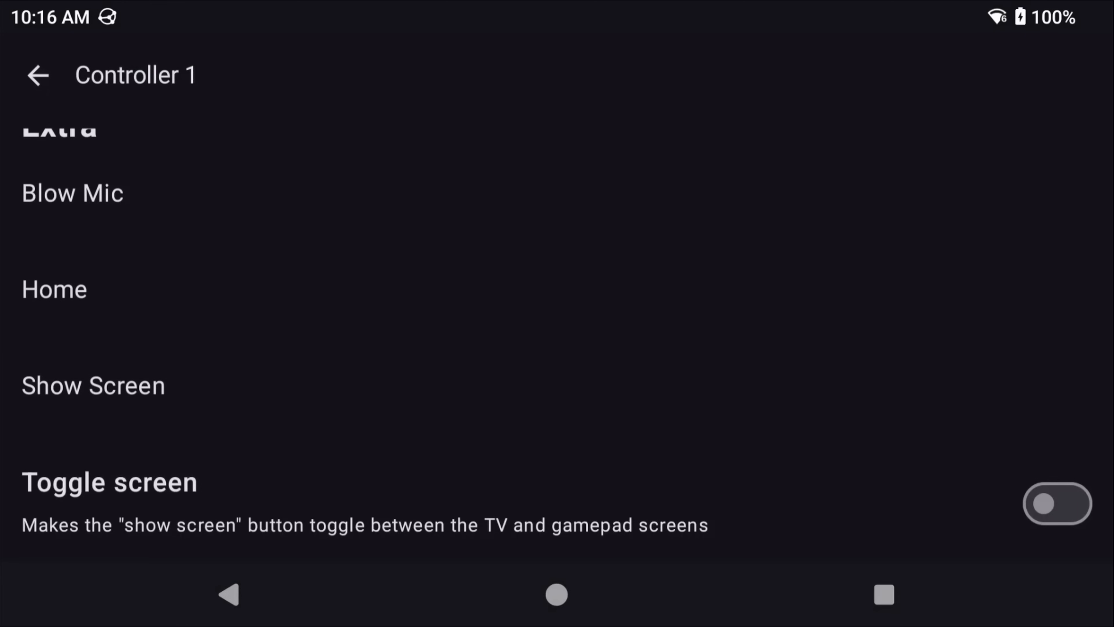
left_click(93, 385)
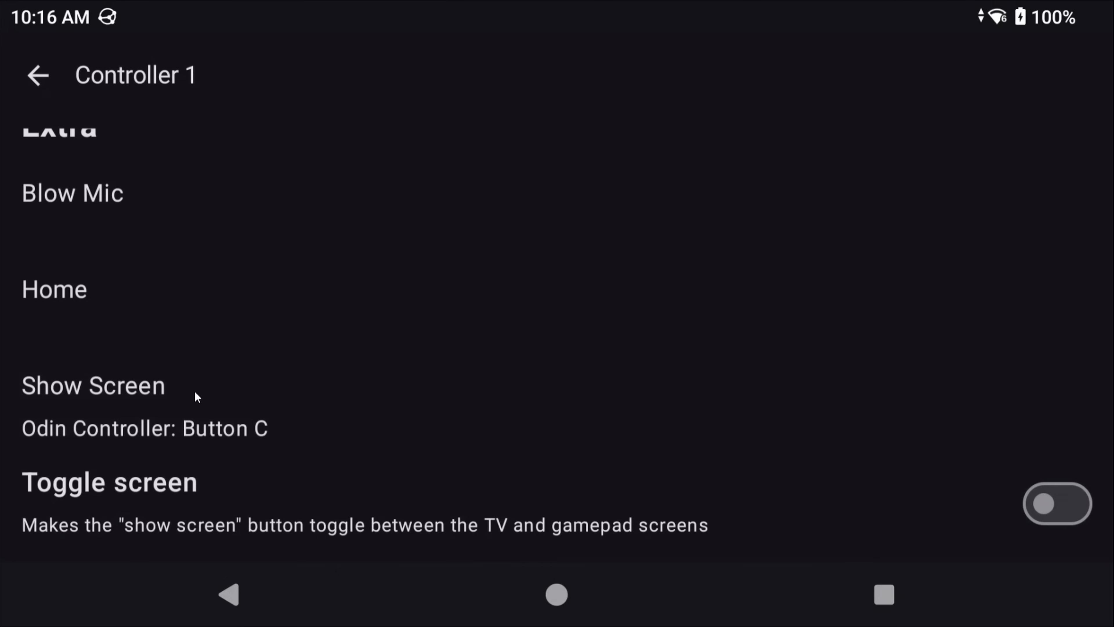
mouse_move(204, 396)
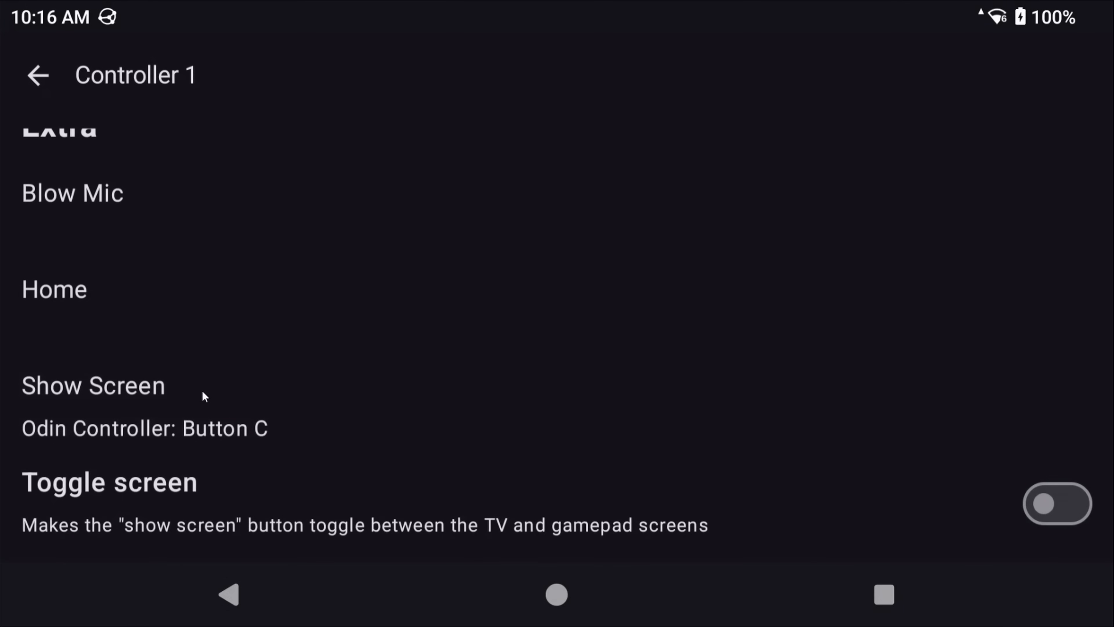
mouse_move(200, 401)
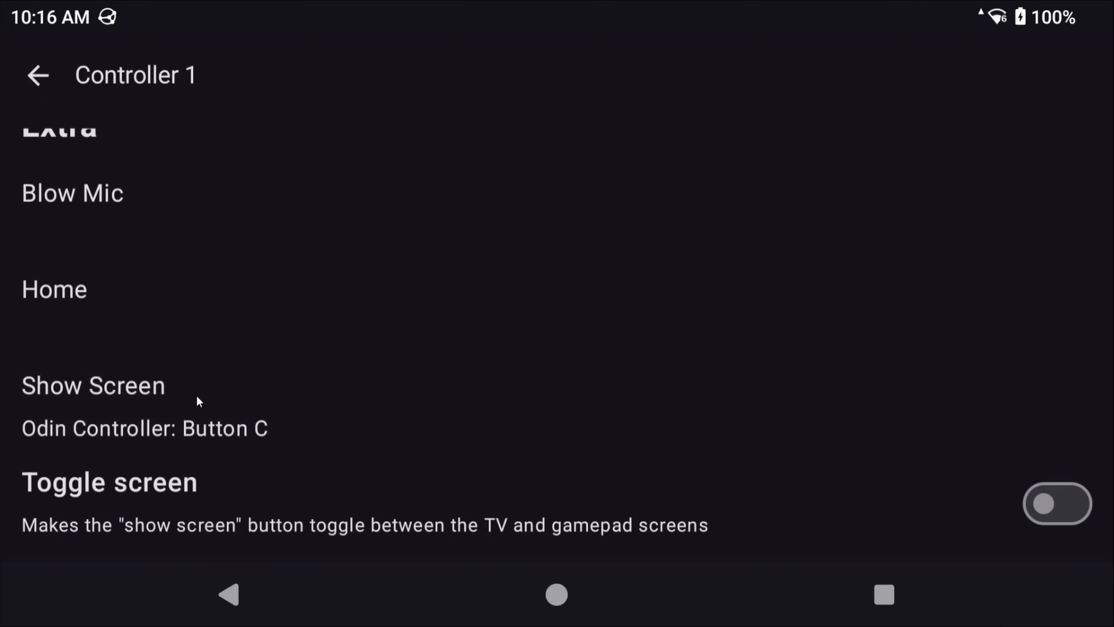
mouse_move(230, 390)
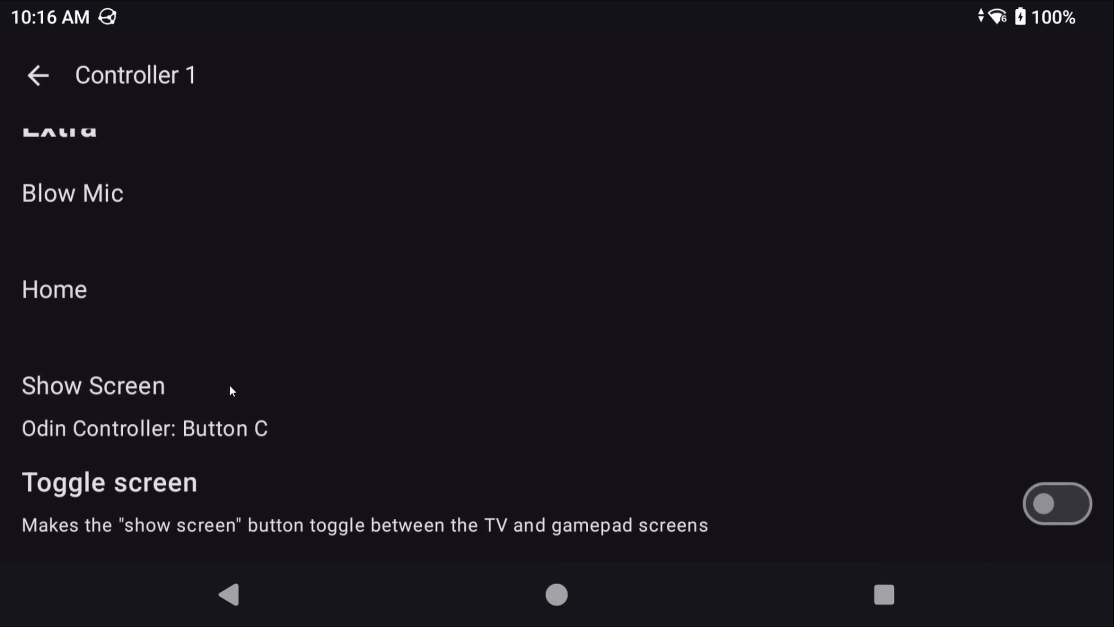
mouse_move(346, 391)
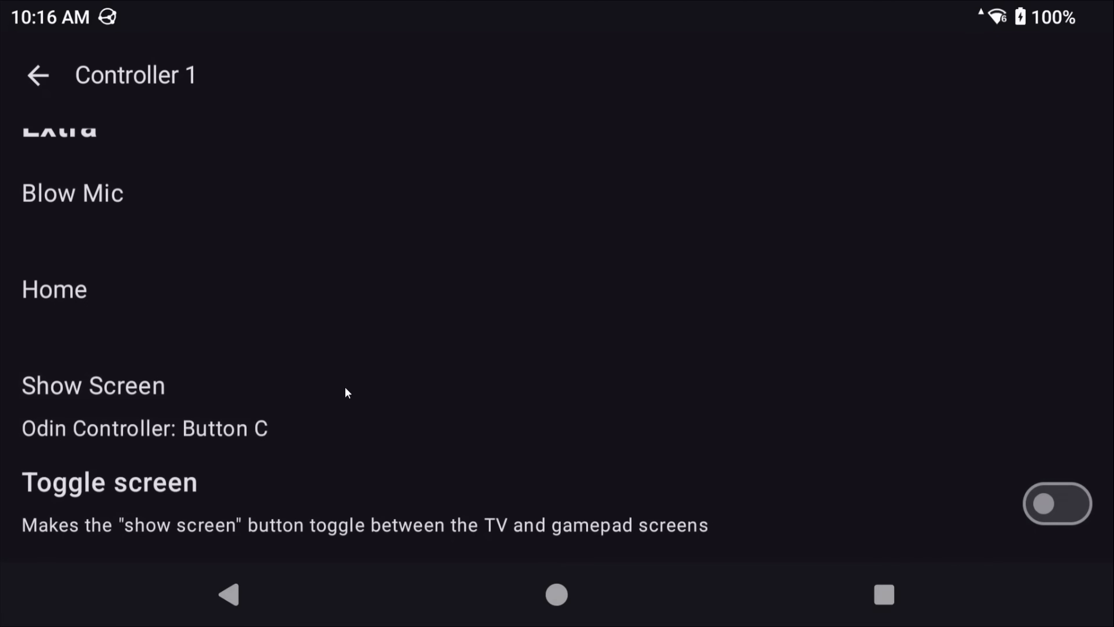
mouse_move(534, 422)
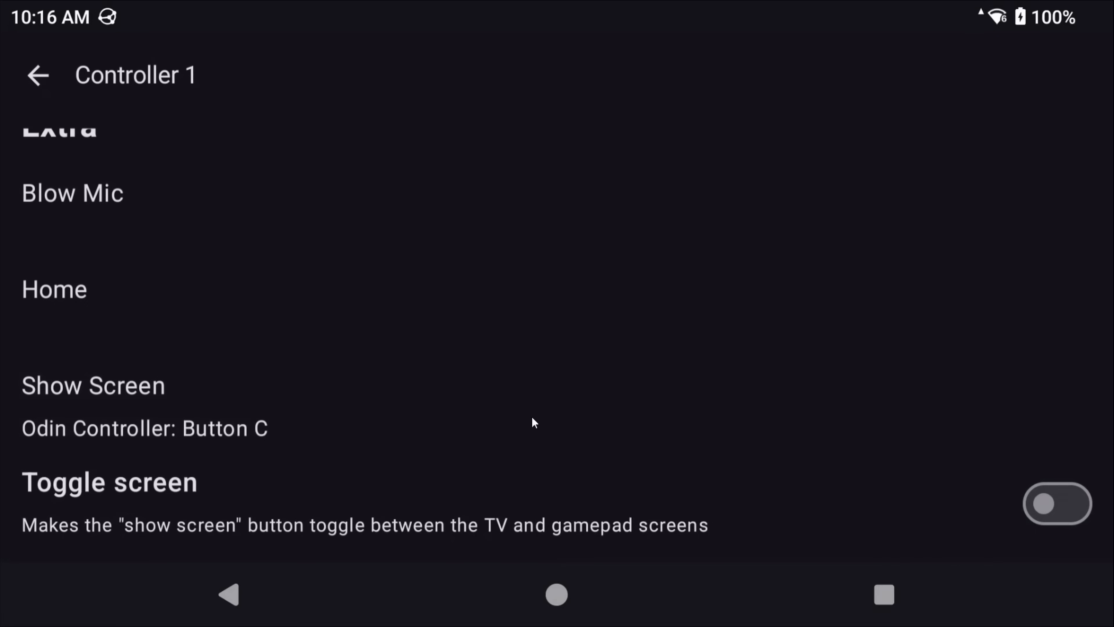
left_click(1057, 504)
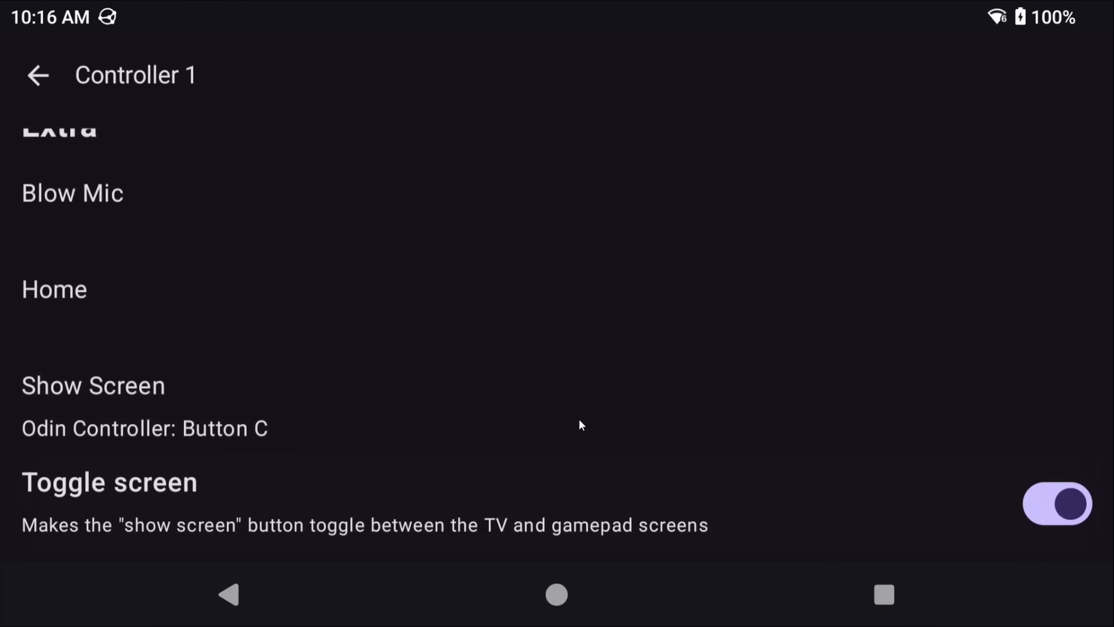
mouse_move(377, 446)
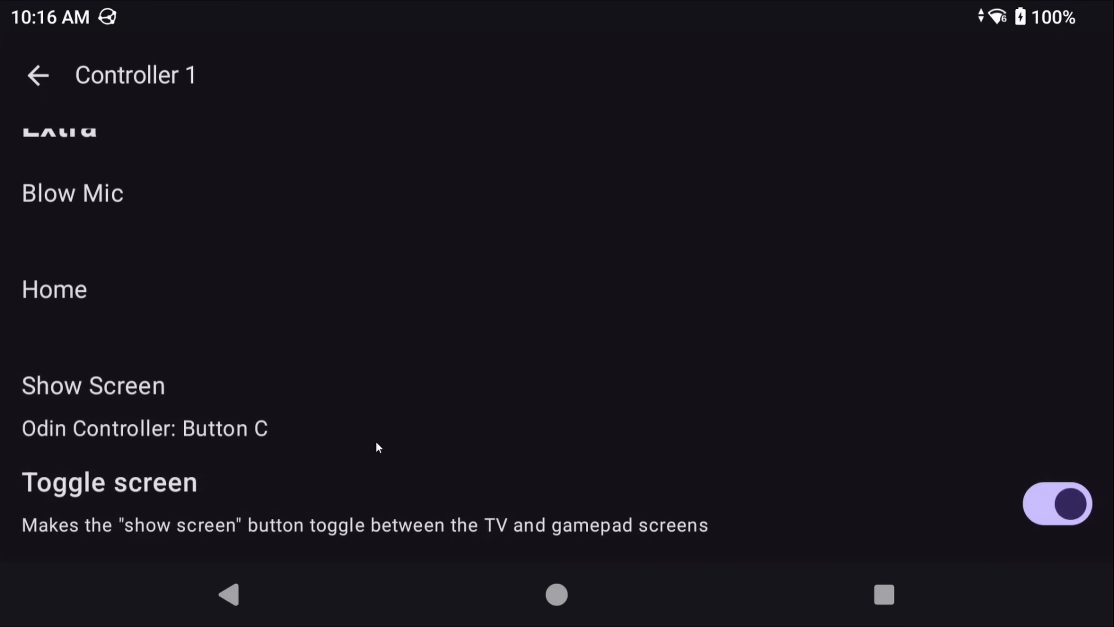
mouse_move(396, 450)
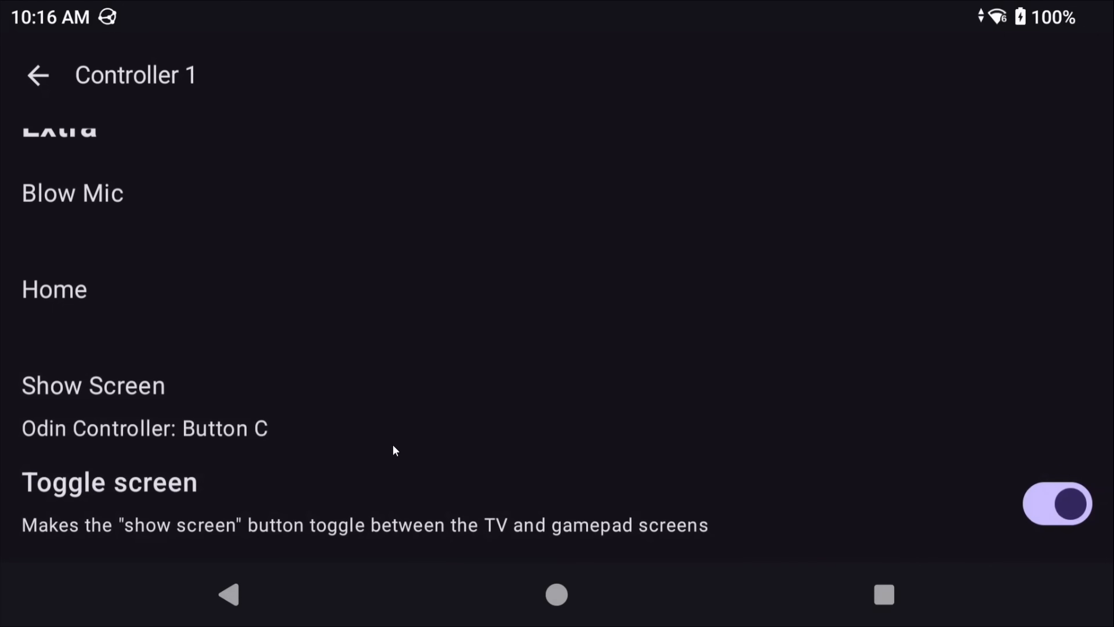
left_click(37, 75)
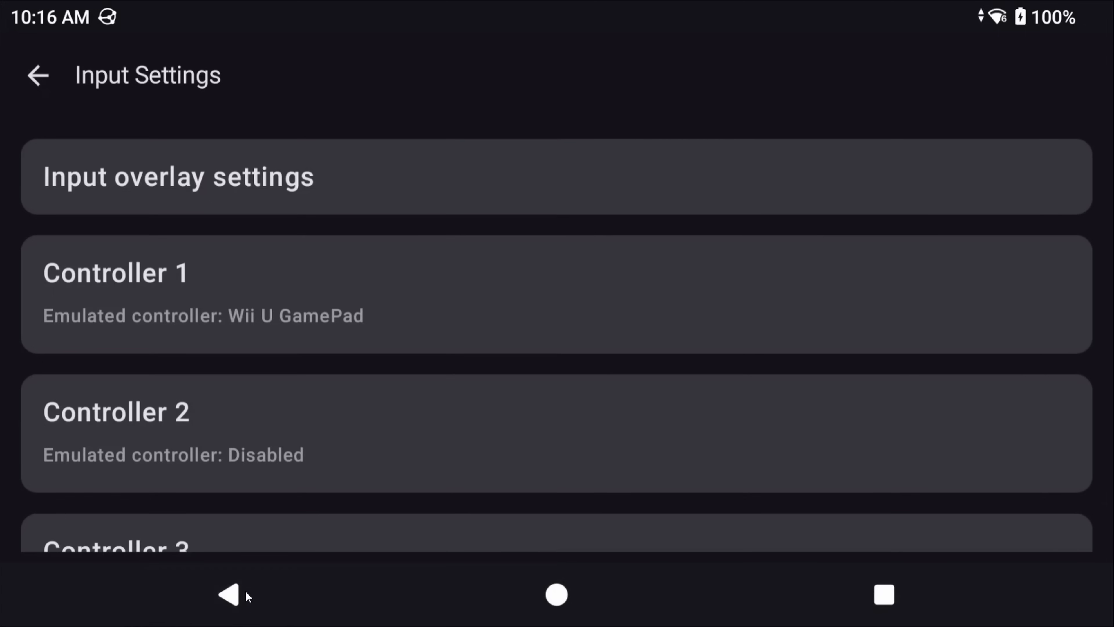
Step: Place the overlay top right with FPS, draw calls, CPU, RAM and debug enabled, then leave settings
left_click(37, 75)
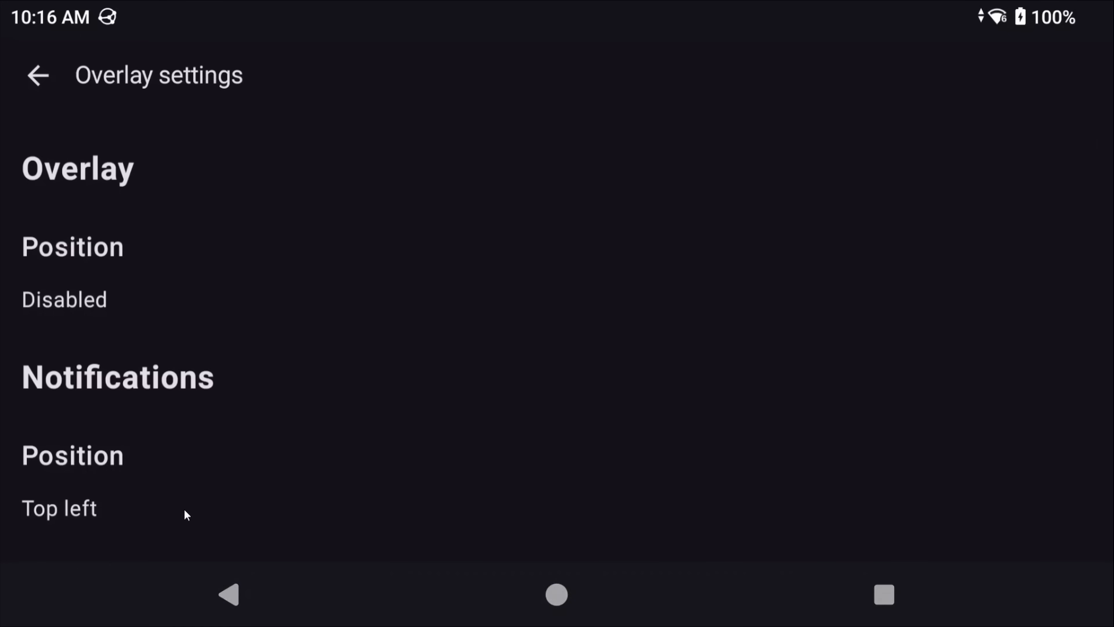
left_click(64, 300)
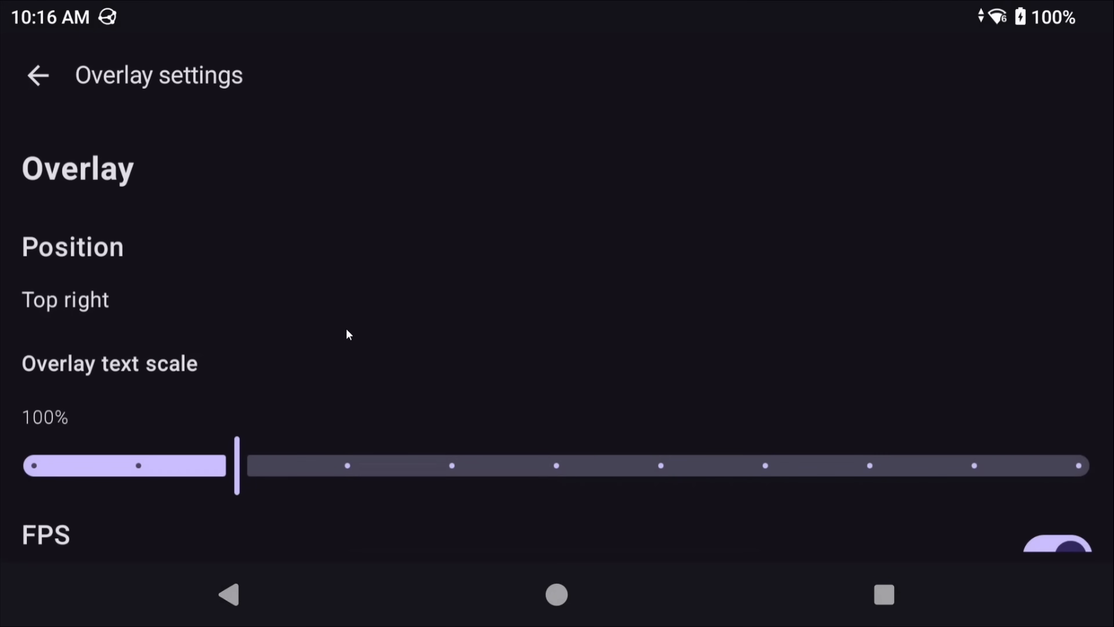
scroll("down", 3)
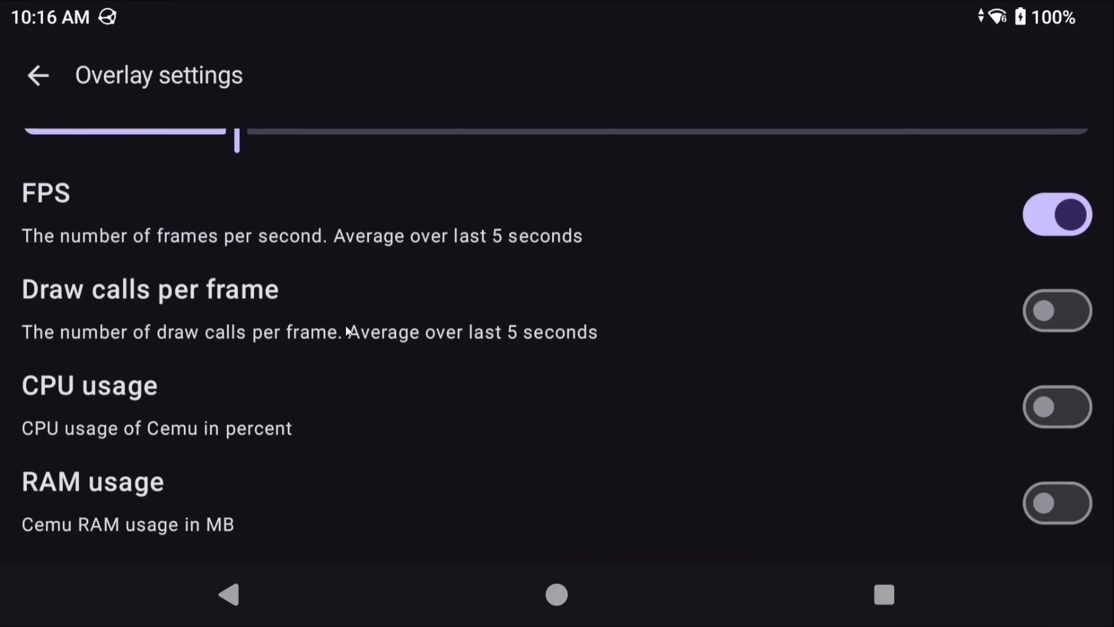
mouse_move(906, 324)
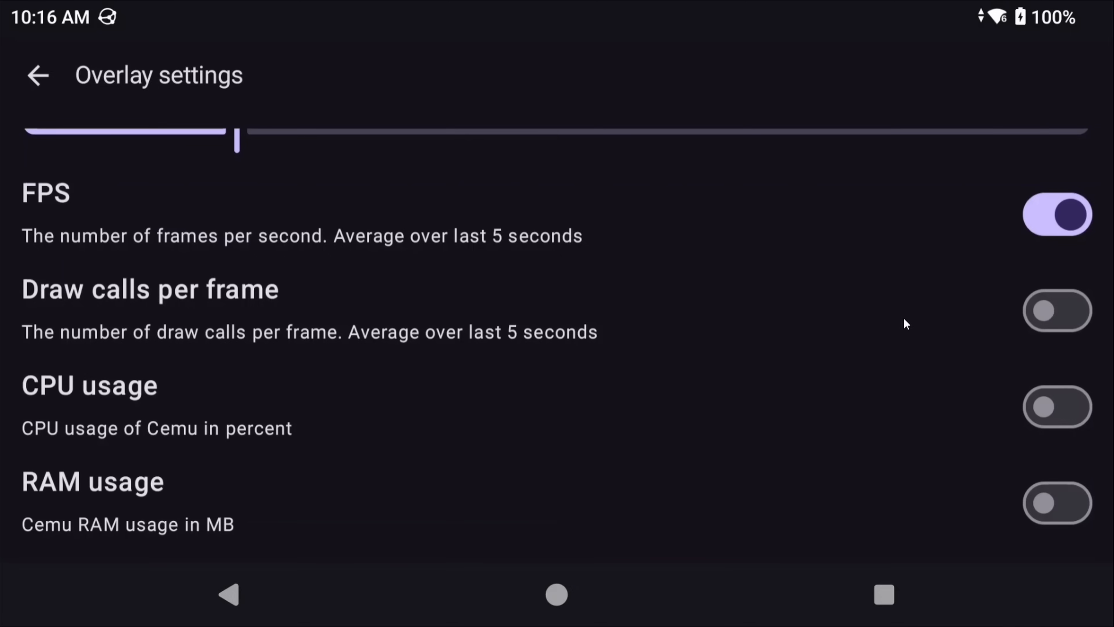
left_click(1057, 311)
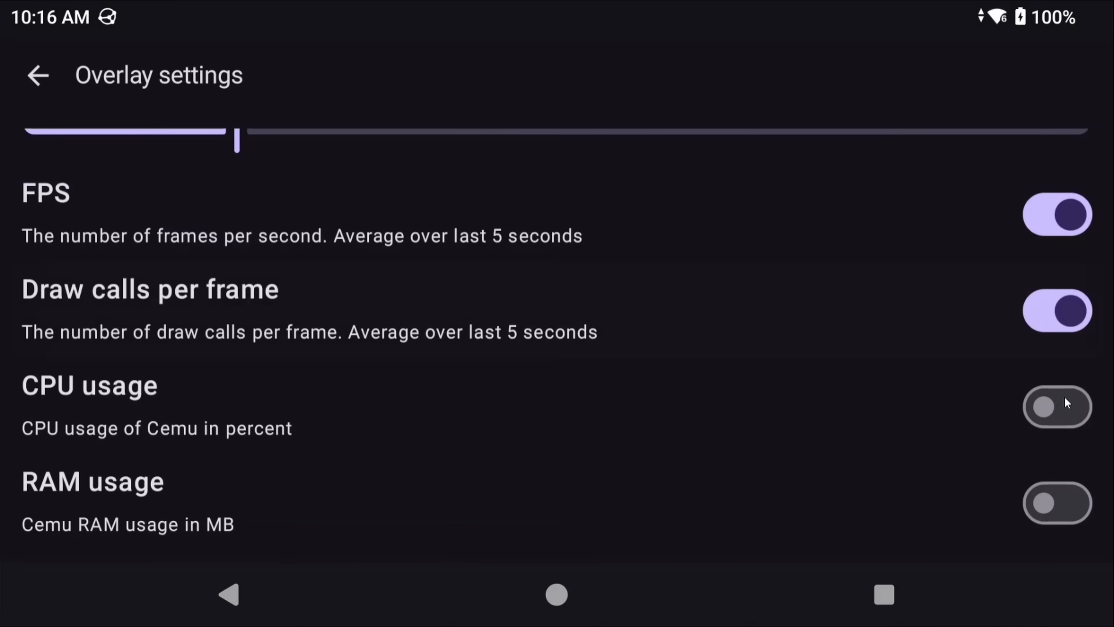
scroll("down", 3)
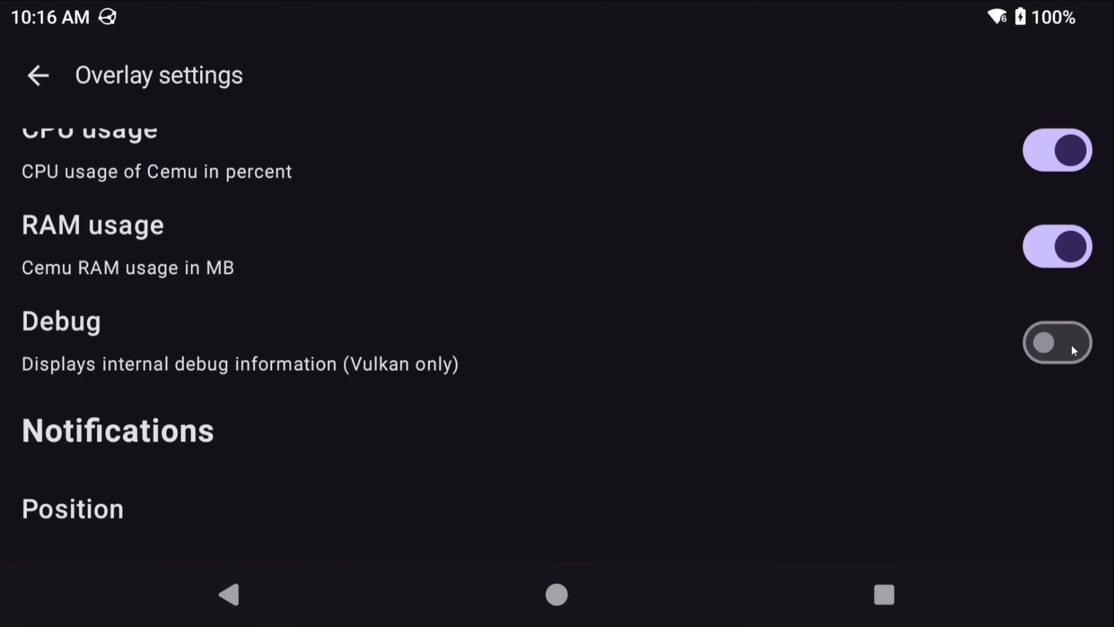
left_click(1057, 342)
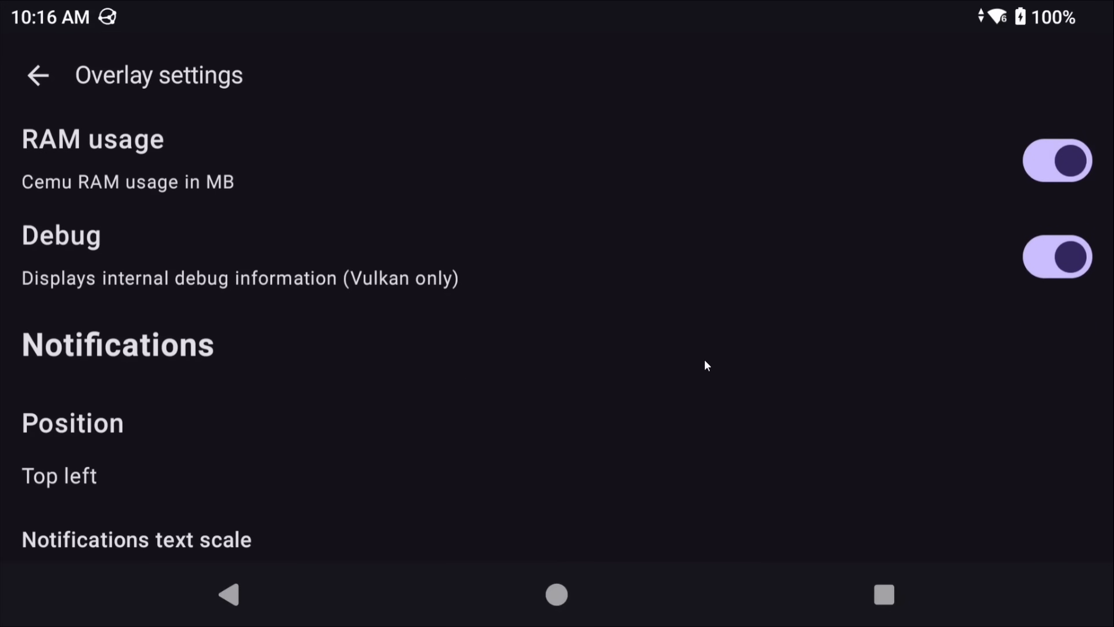
left_click(228, 594)
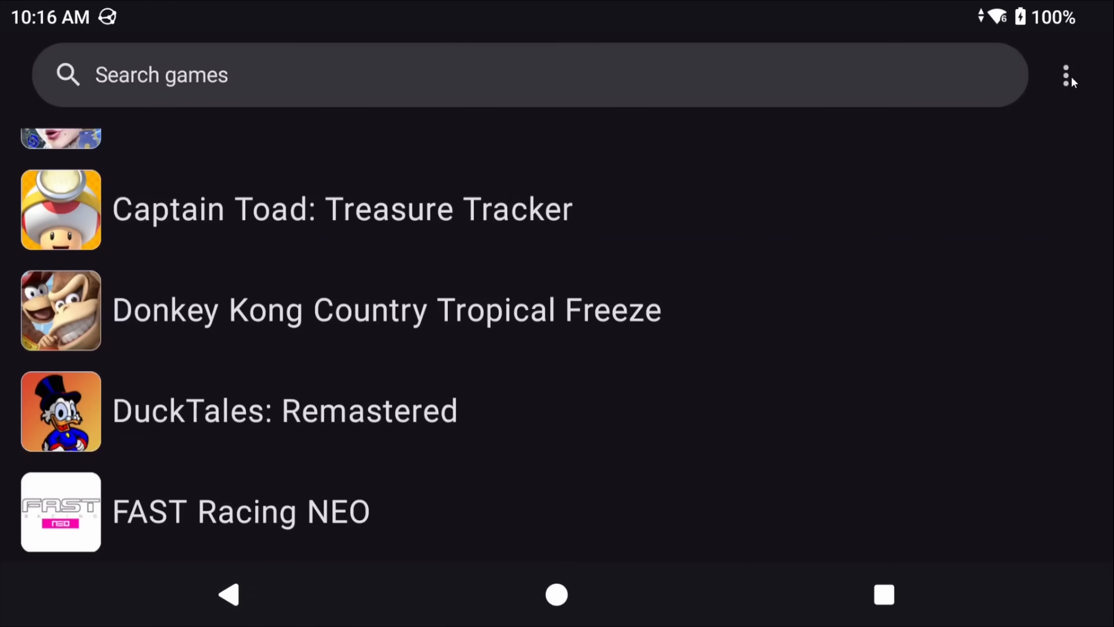
Step: Browse the Enhancements and Graphics graphic pack options in the graphic packs manager
left_click(1065, 75)
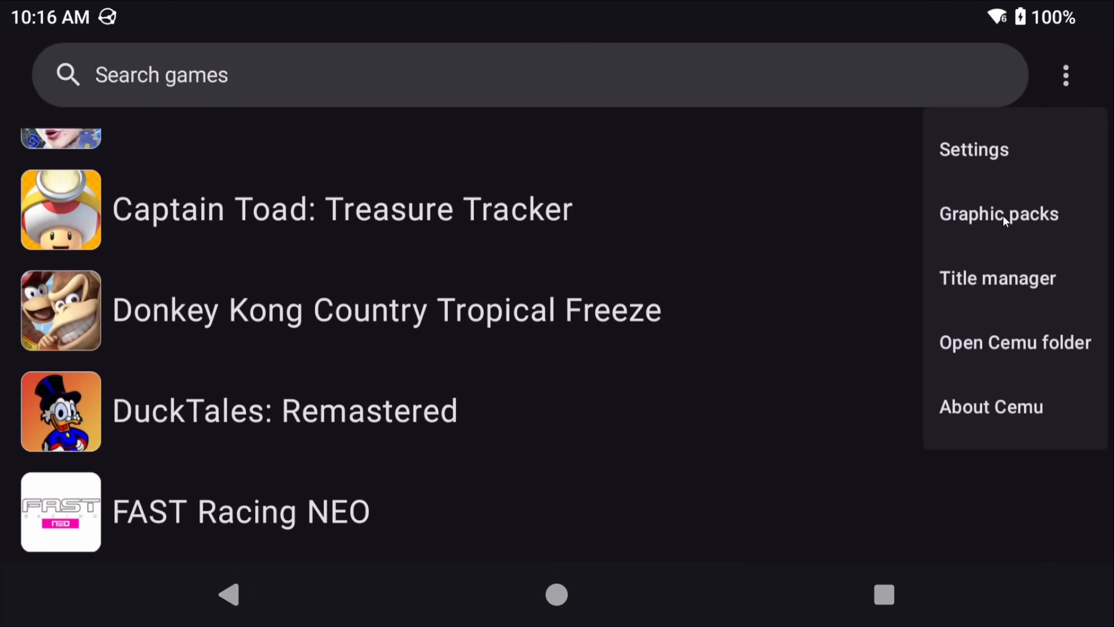
left_click(998, 213)
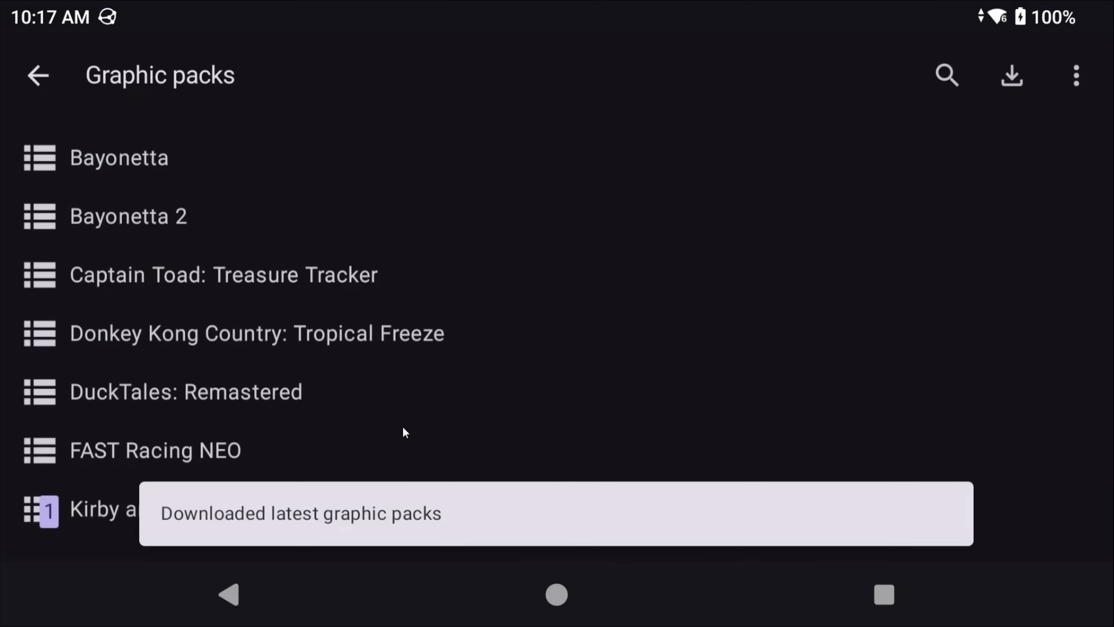
scroll("down", 3)
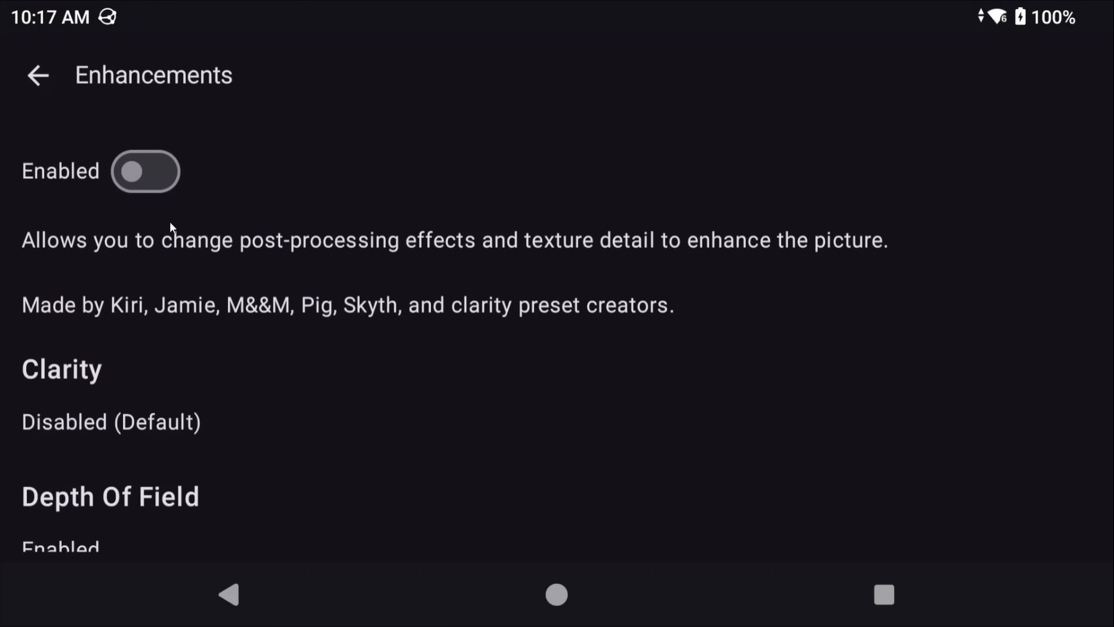
scroll("down", 3)
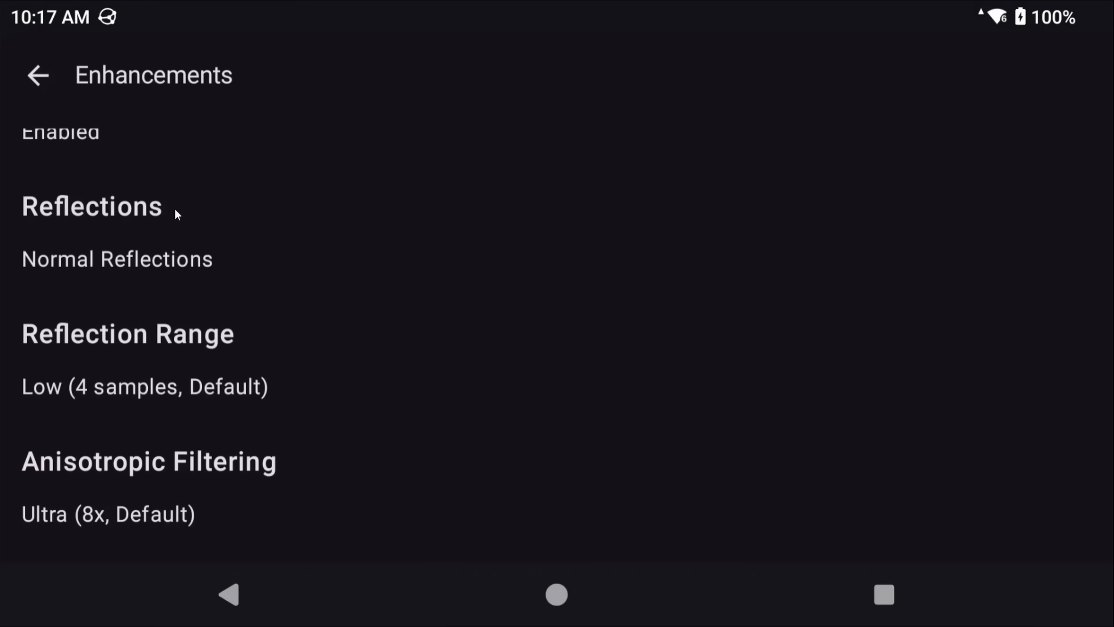
left_click(37, 75)
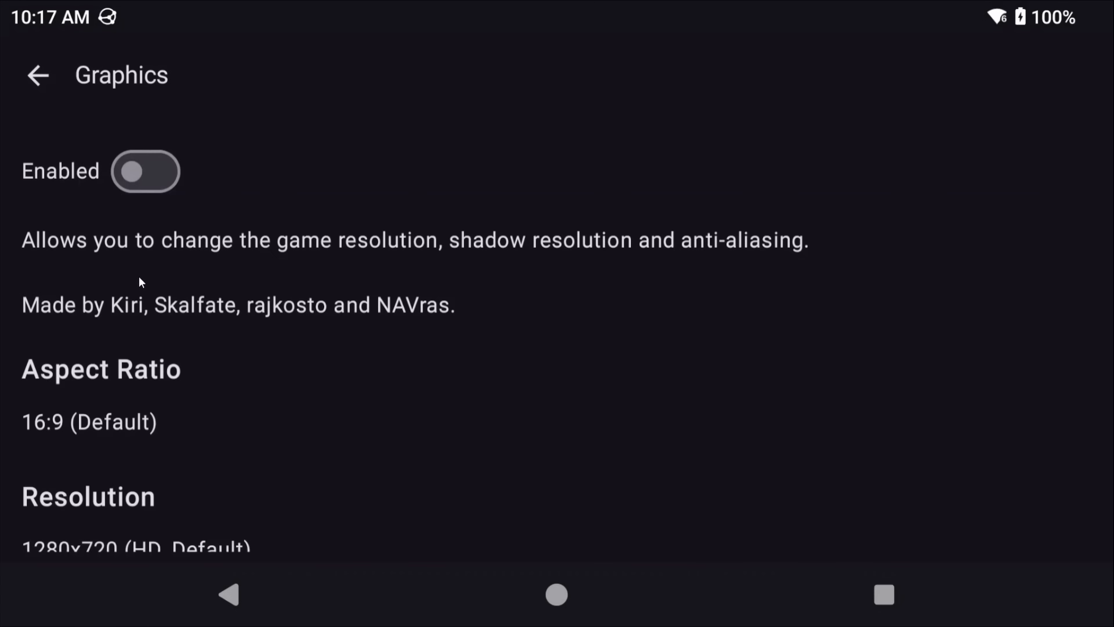
scroll("down", 3)
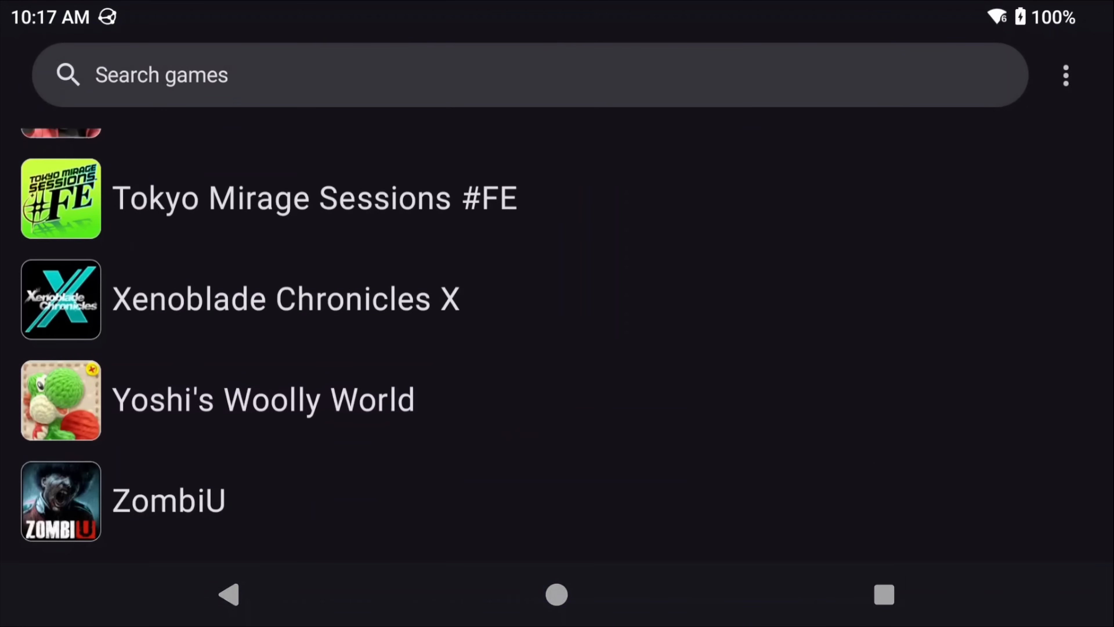
Step: Start Breath of the Wild from the game list with the top-right stats overlay showing
scroll("up", 3)
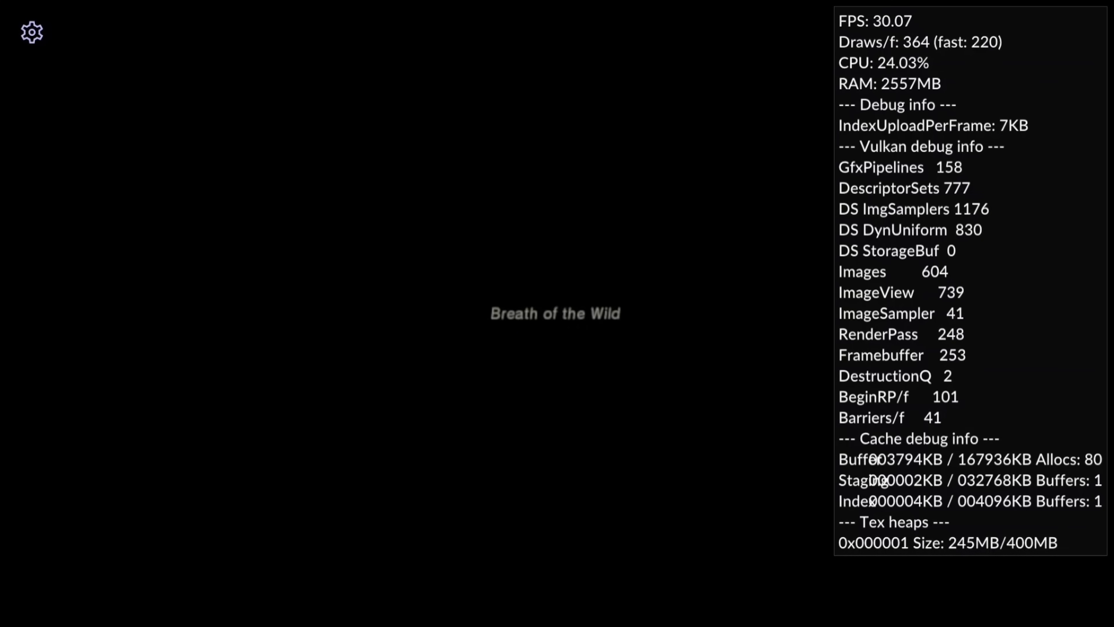
left_click(31, 32)
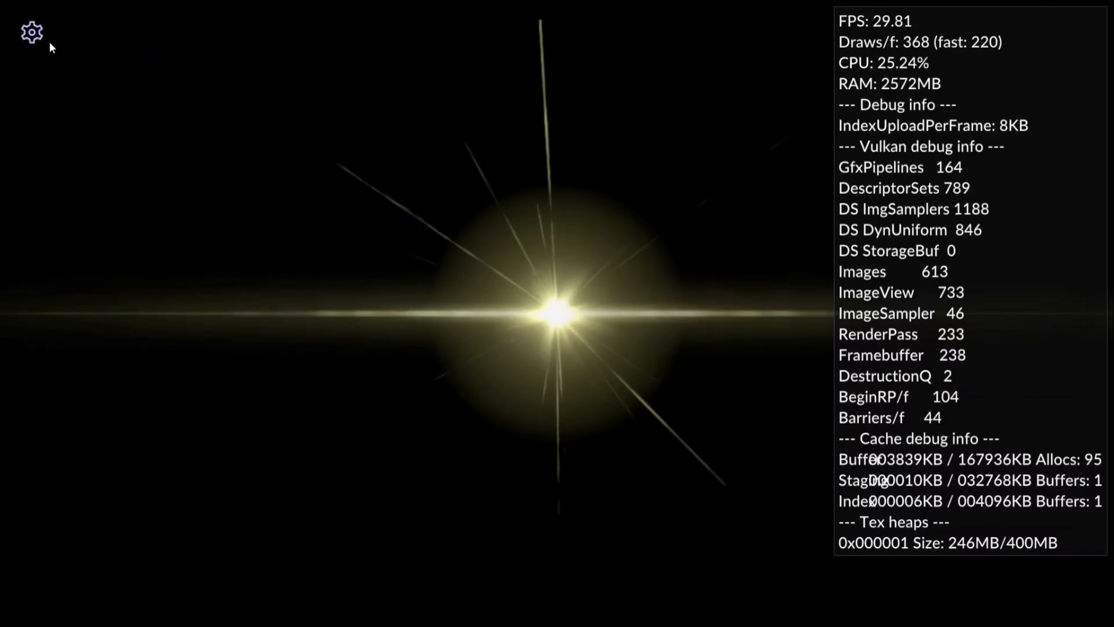
mouse_move(32, 39)
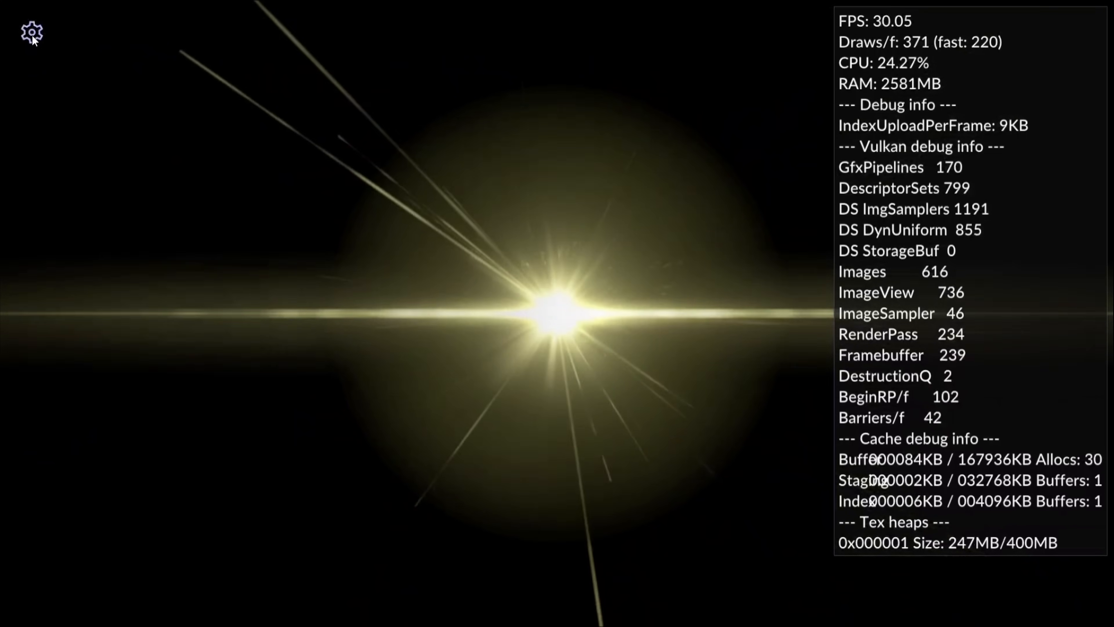
Step: Enable the GamePad view and hide the input overlay from the in-game options
left_click(31, 32)
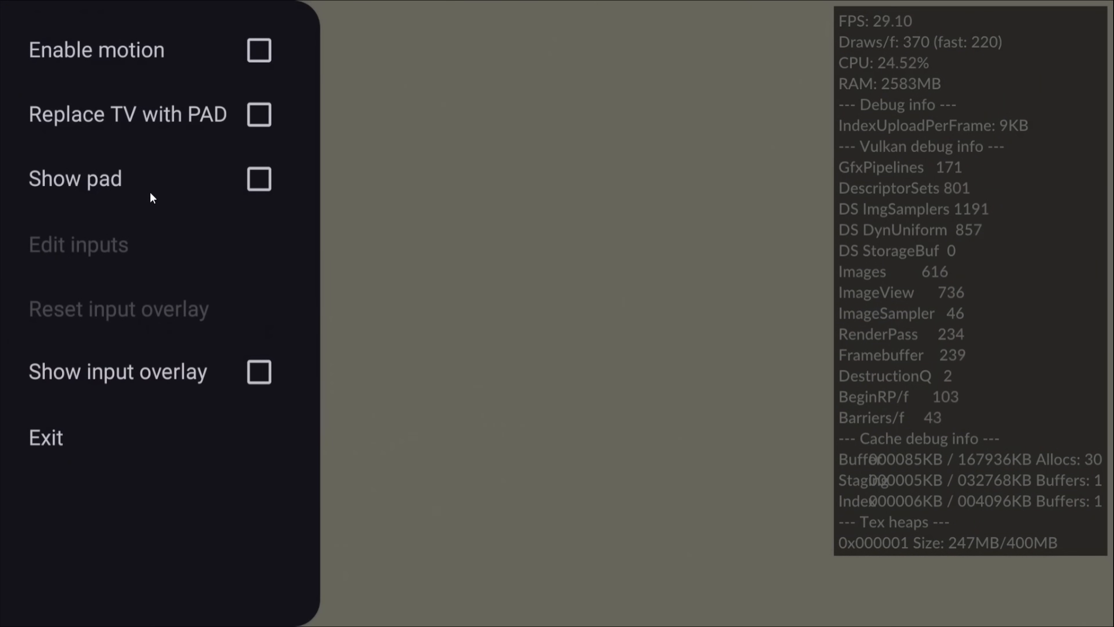
mouse_move(214, 120)
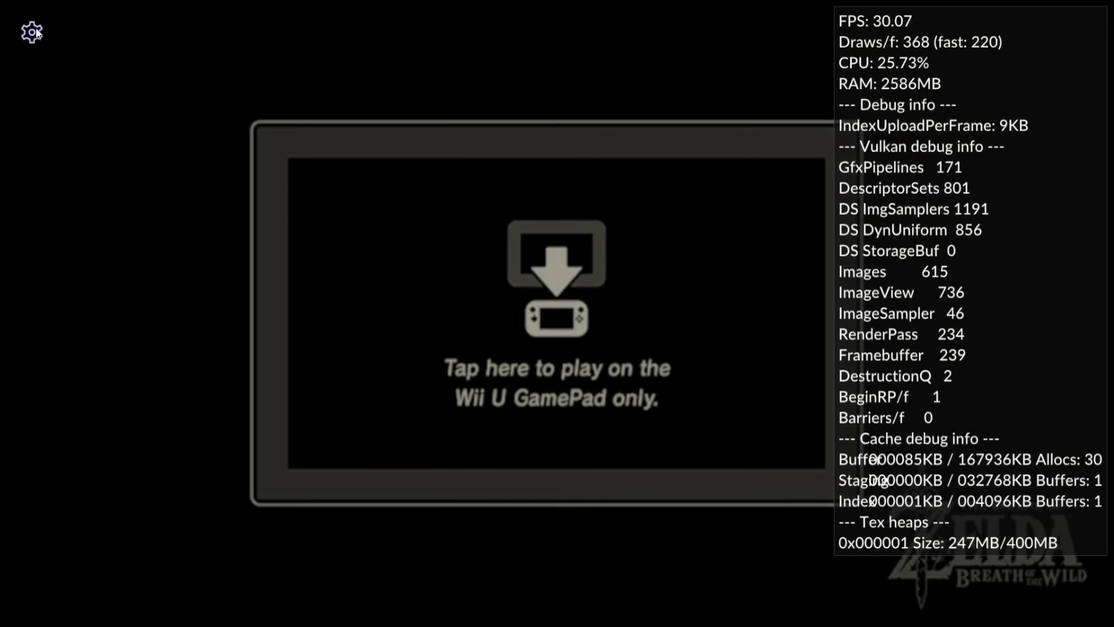
left_click(31, 31)
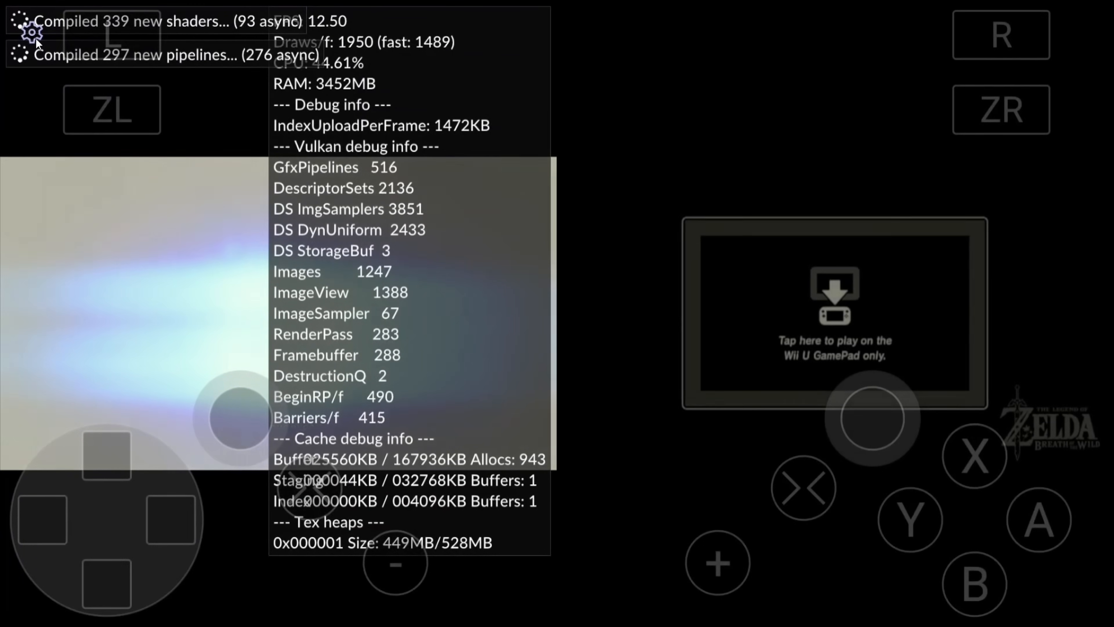
left_click(29, 34)
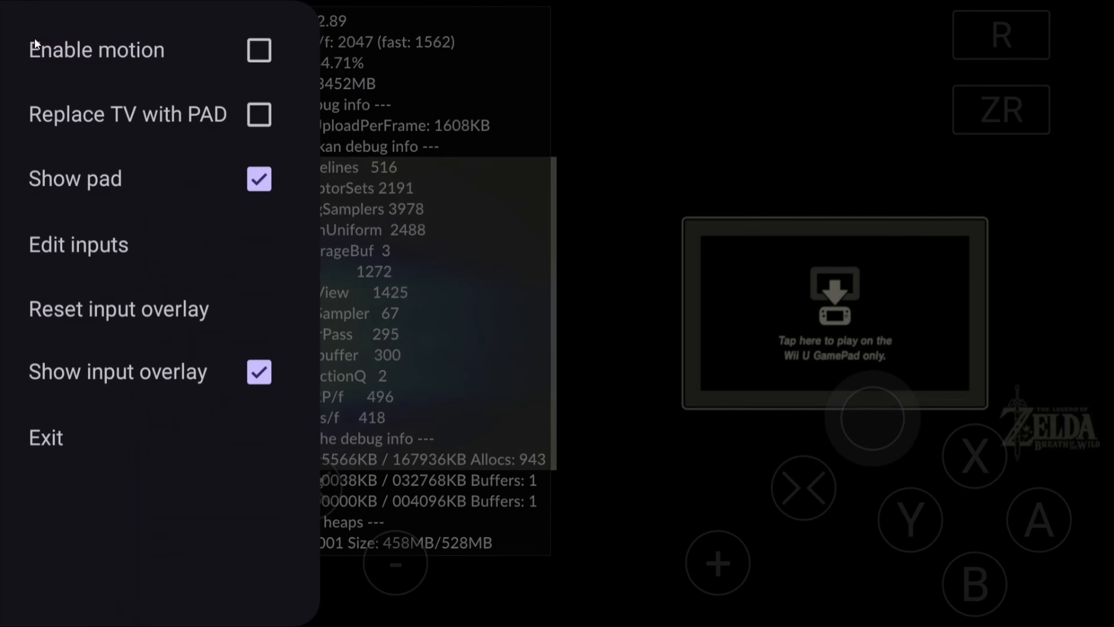
mouse_move(169, 388)
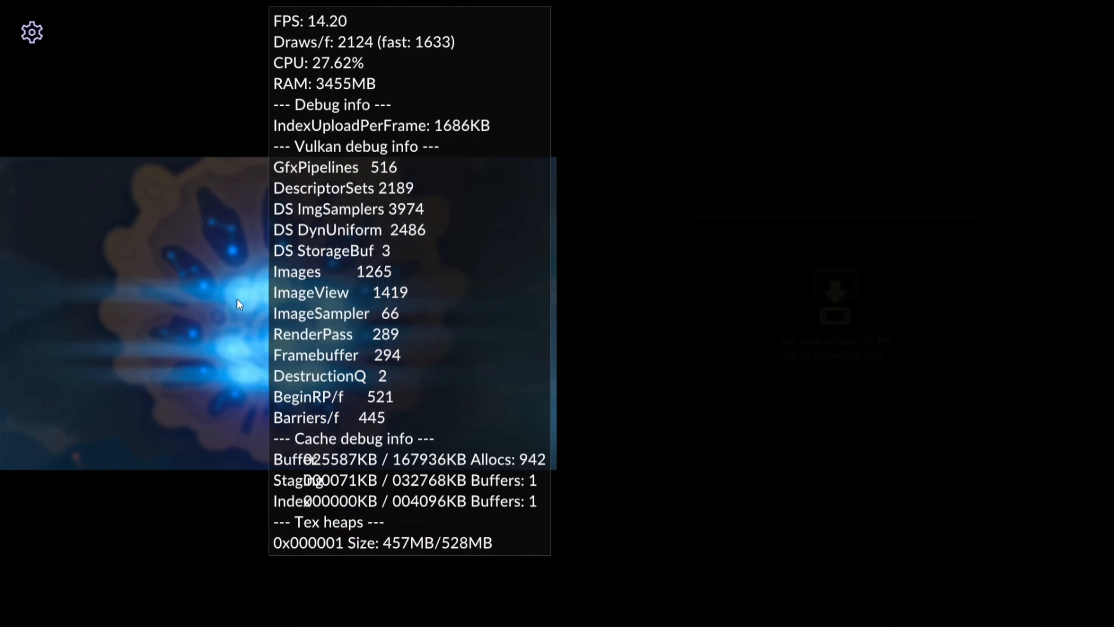
Step: Exit Breath of the Wild, confirming Yes, to return to the game list
left_click(227, 595)
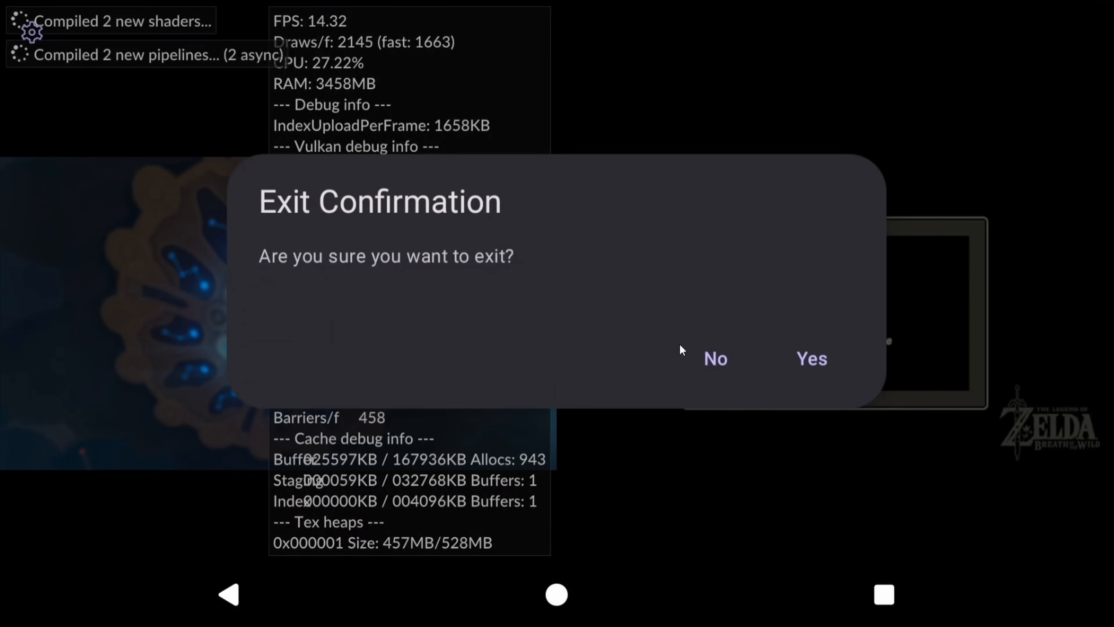
left_click(716, 358)
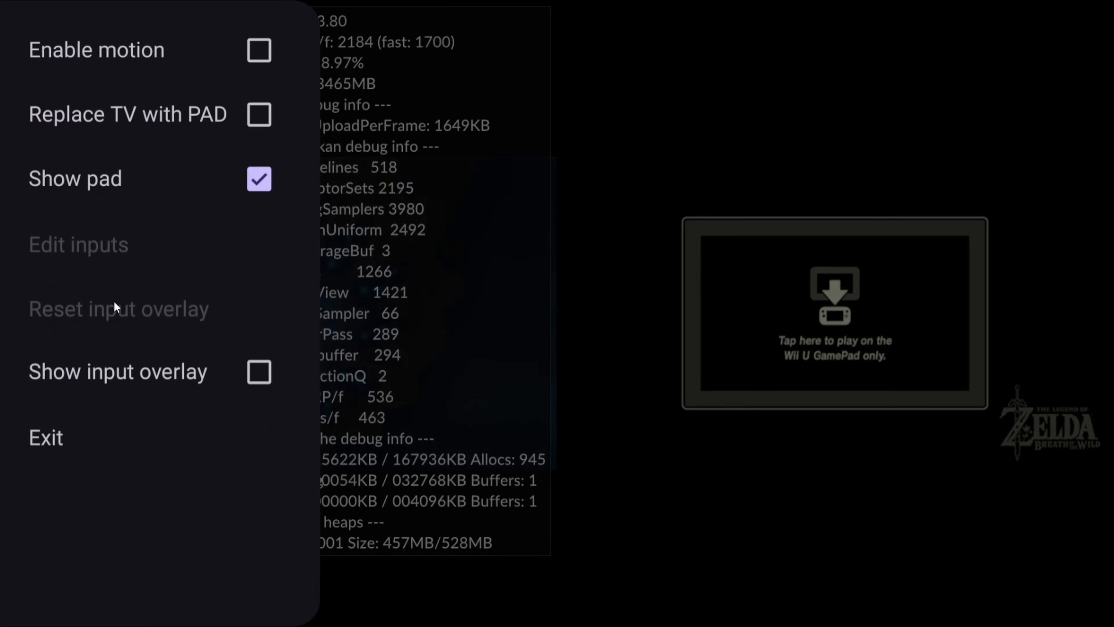
left_click(46, 437)
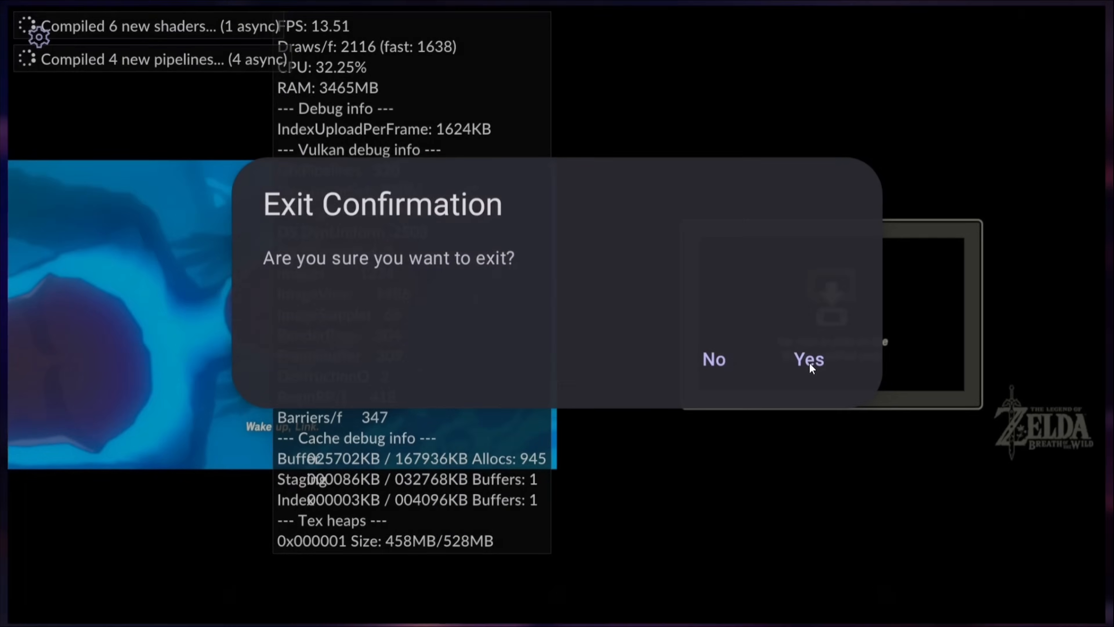
left_click(809, 358)
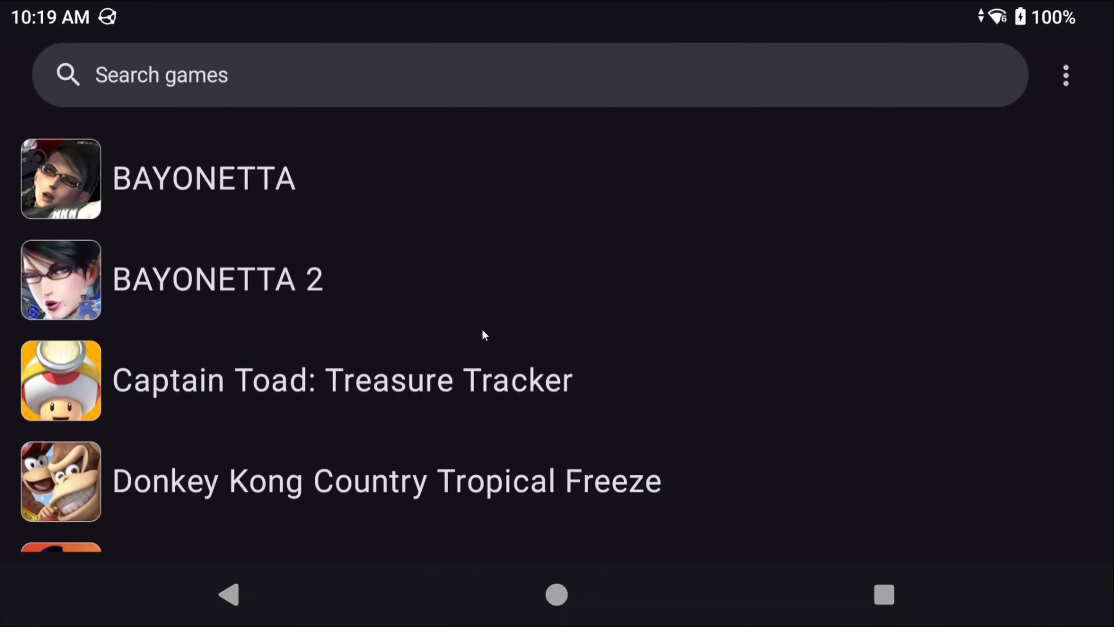
Step: Leave Cemu's game list and bring up the dual-pane file manager
left_click(1065, 76)
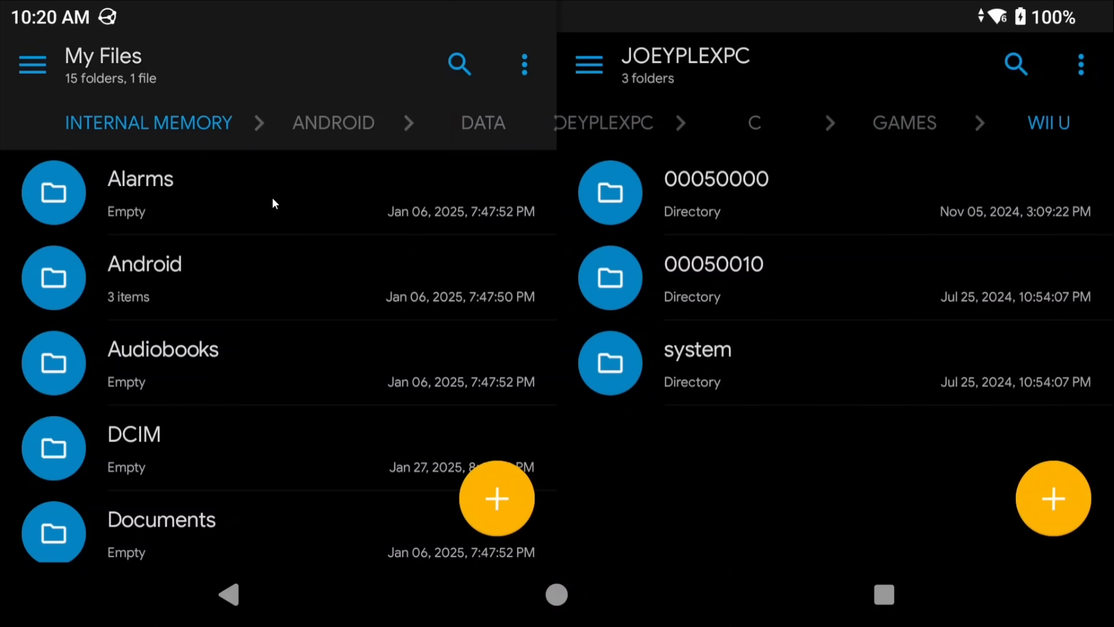
mouse_move(328, 265)
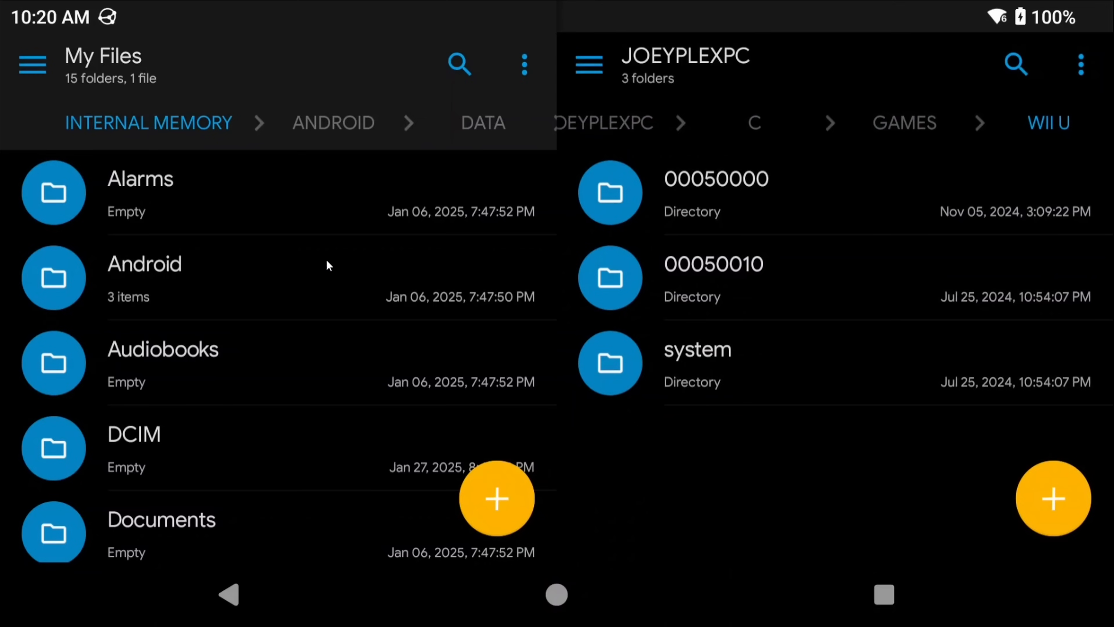
mouse_move(250, 292)
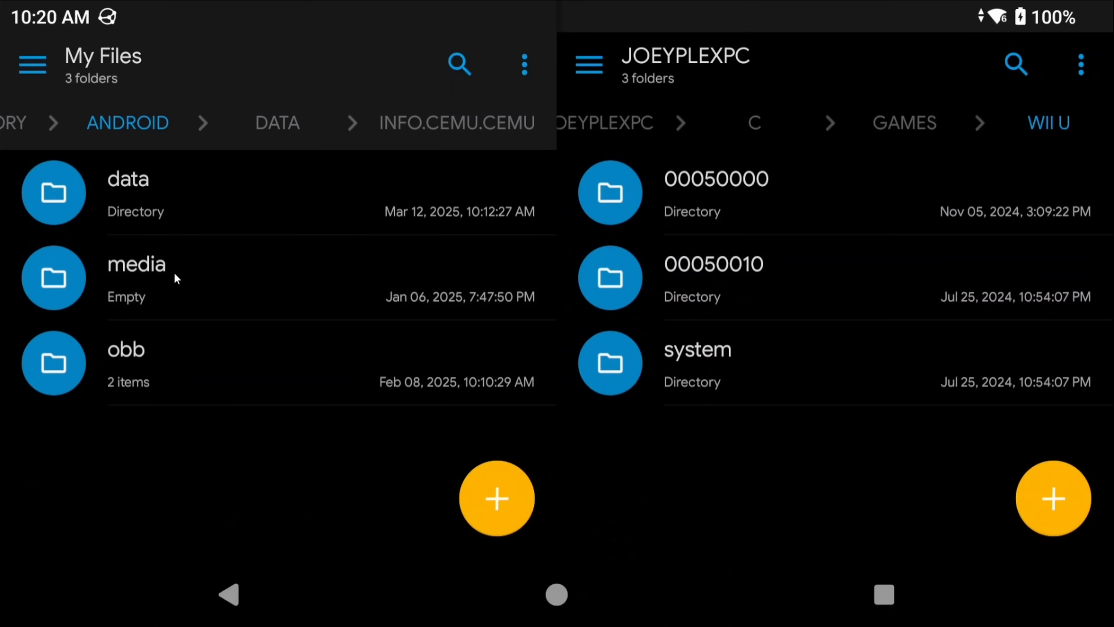
mouse_move(174, 270)
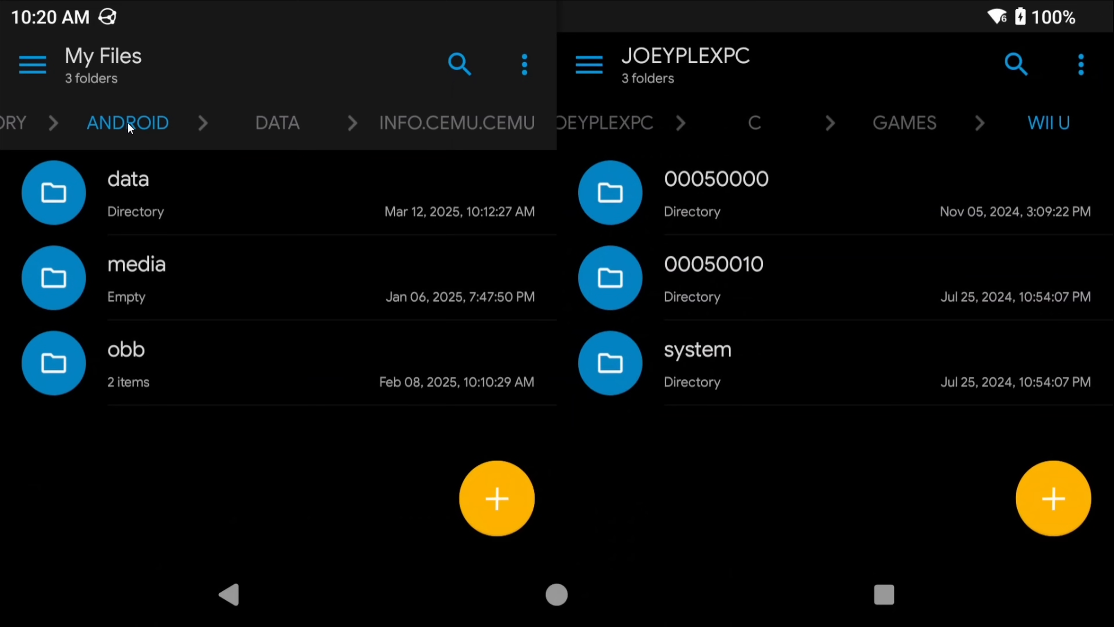
Step: Navigate the local pane into Android/data/info.cemu.cemu/files/mlc01/usr/save/00050000
left_click(127, 192)
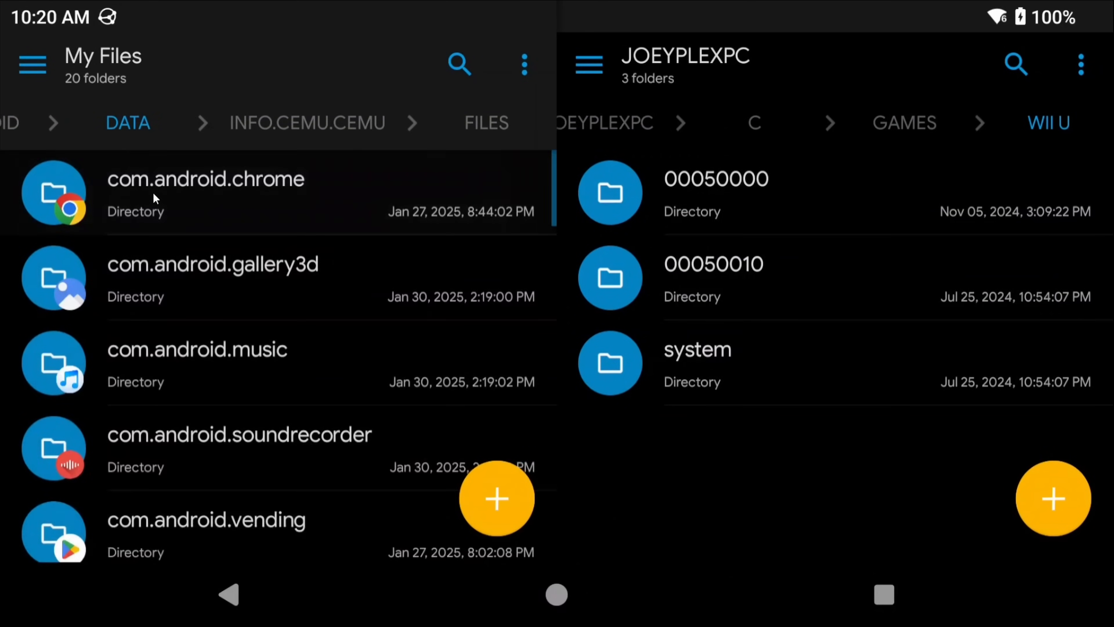
scroll("down", 3)
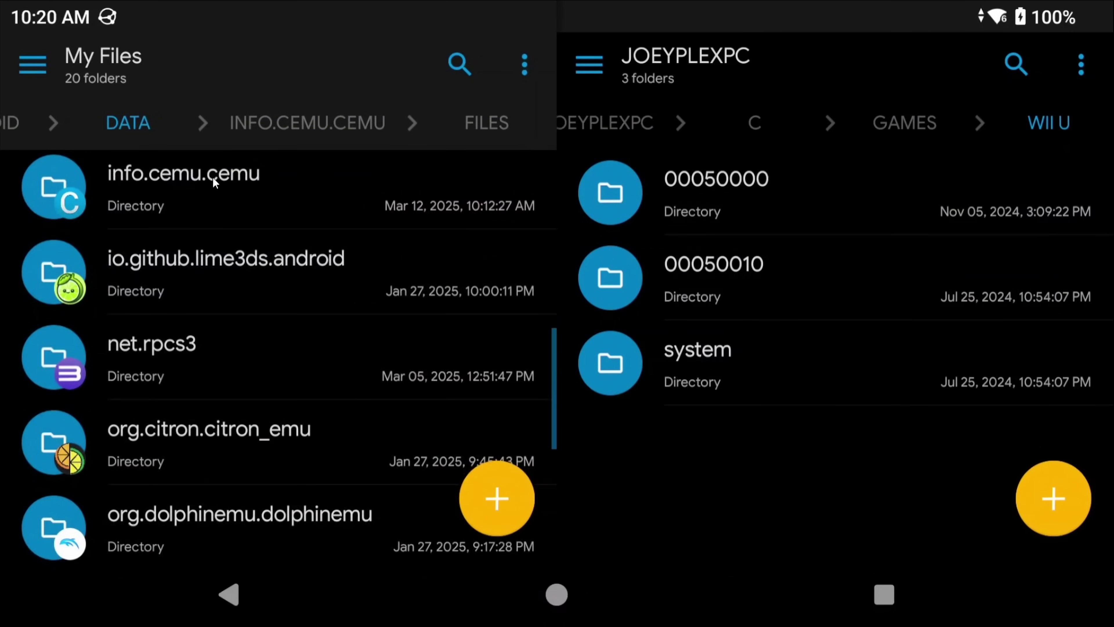
left_click(183, 173)
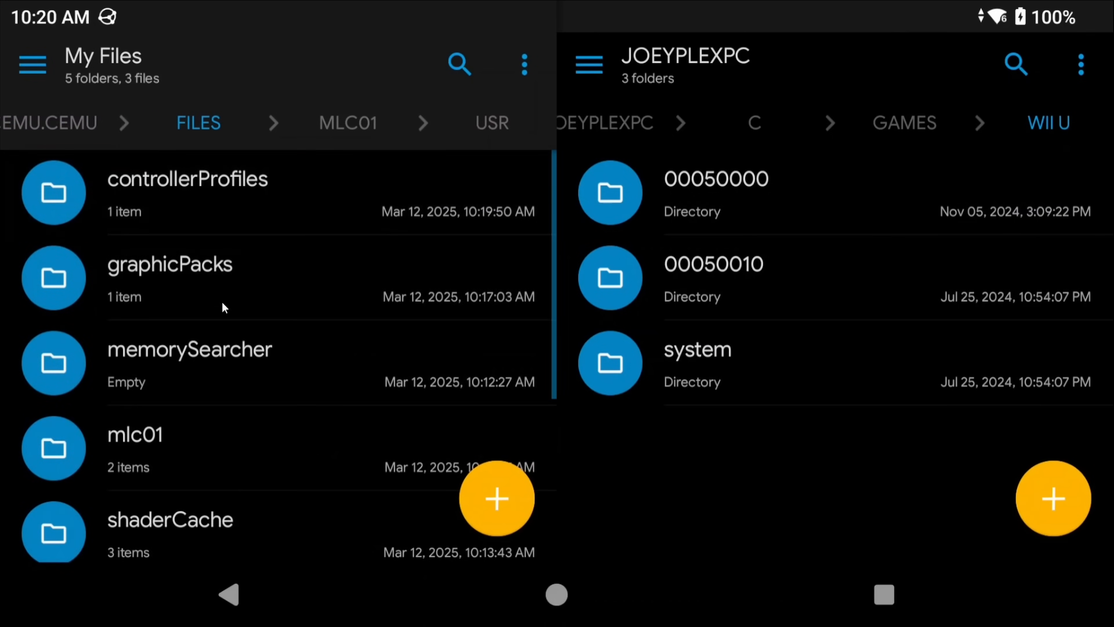
scroll("down", 3)
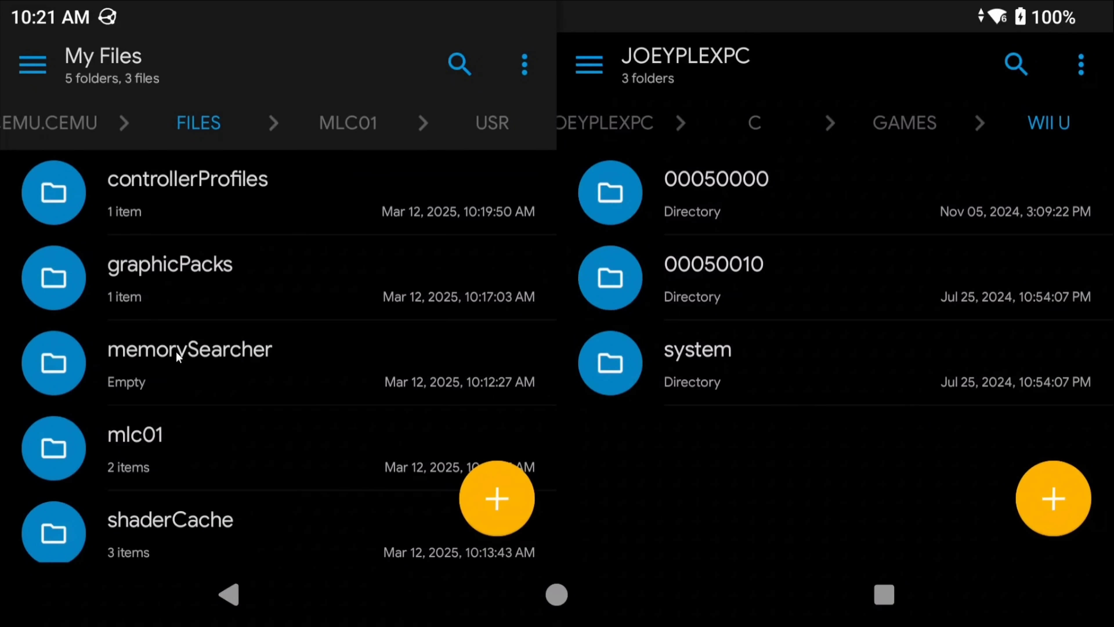
mouse_move(192, 478)
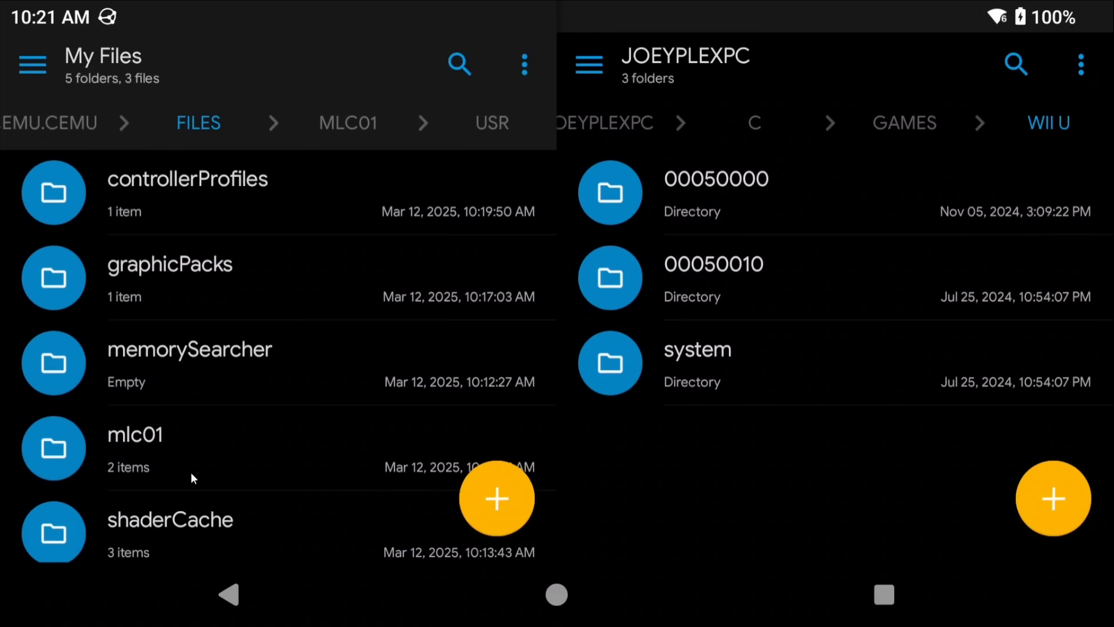
mouse_move(191, 460)
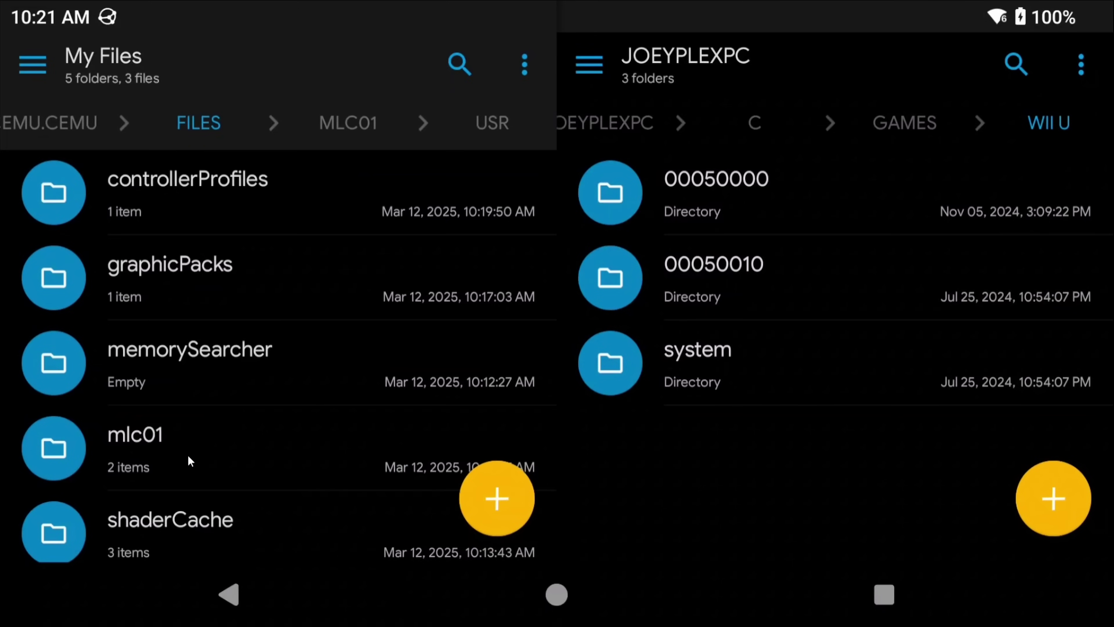
left_click(135, 447)
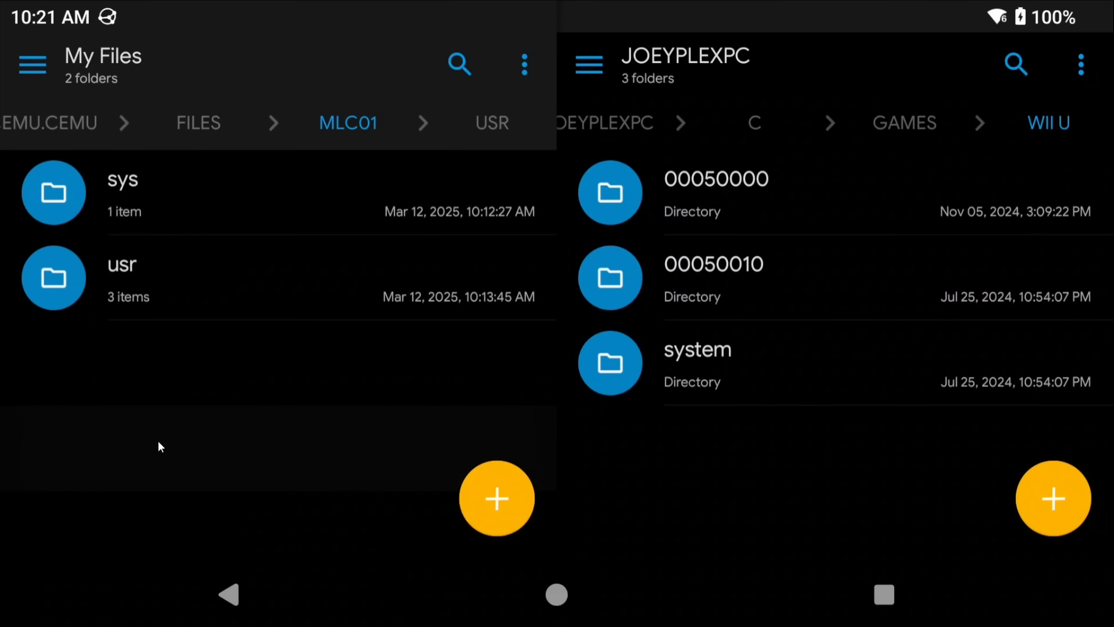
mouse_move(139, 282)
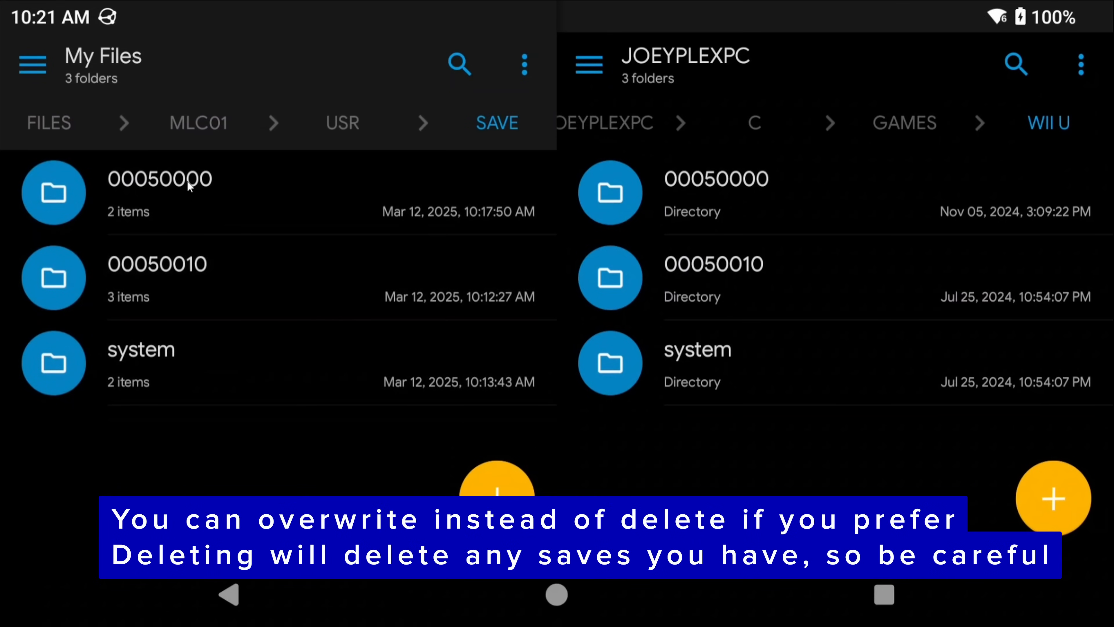
left_click(159, 179)
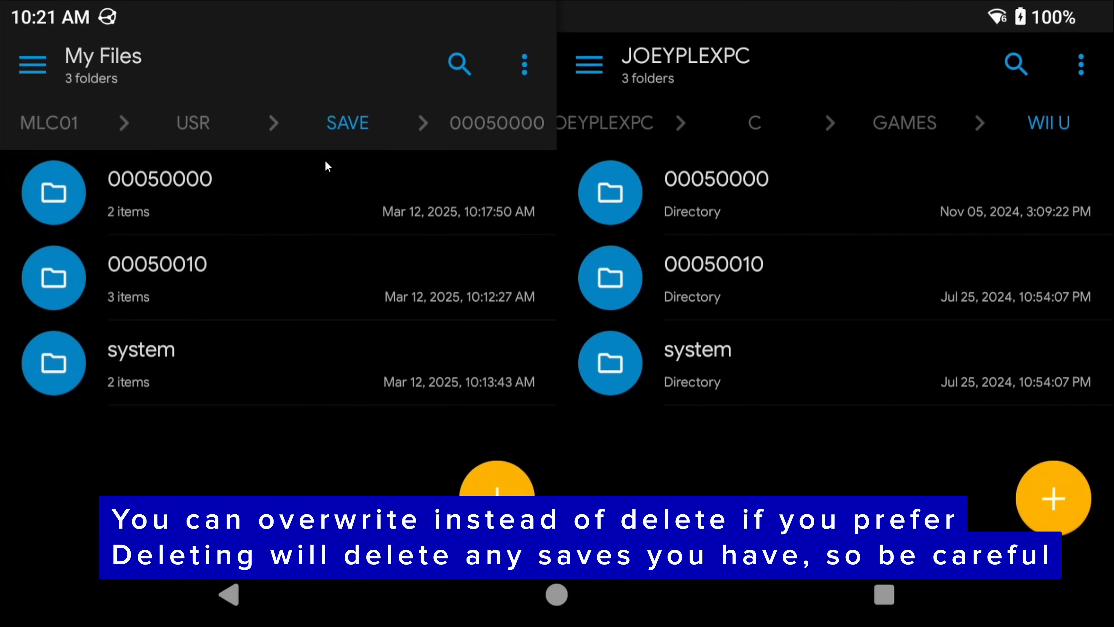